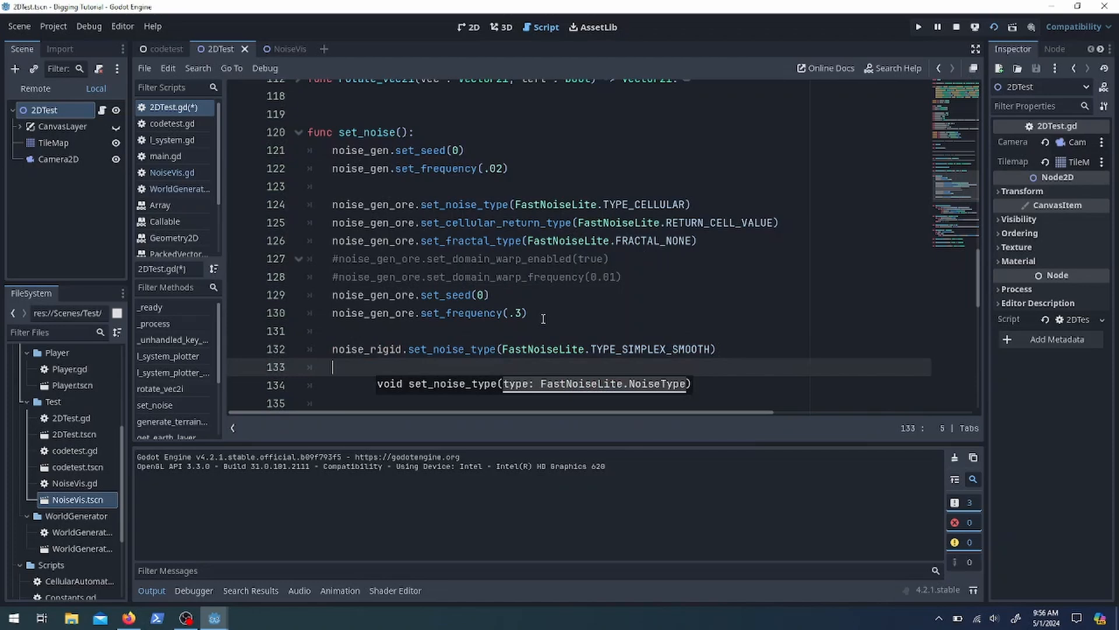
Configure noise_rigid's fractal type and write cave_noise_rule(tile_loc) returning true where its noise is above 0.0.
type("noise_rigid.set_fractal_type(FastNoiseLite.FRACTAL_RIDGED")
type("noise_rigid.set_frequency(0.001)")
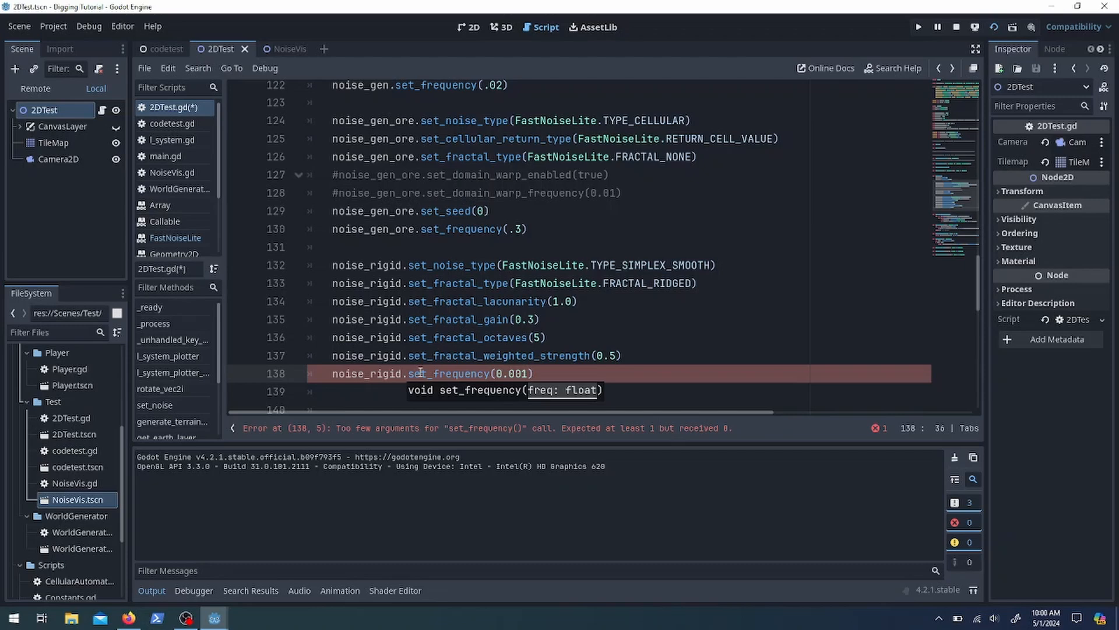
scroll("down", 3)
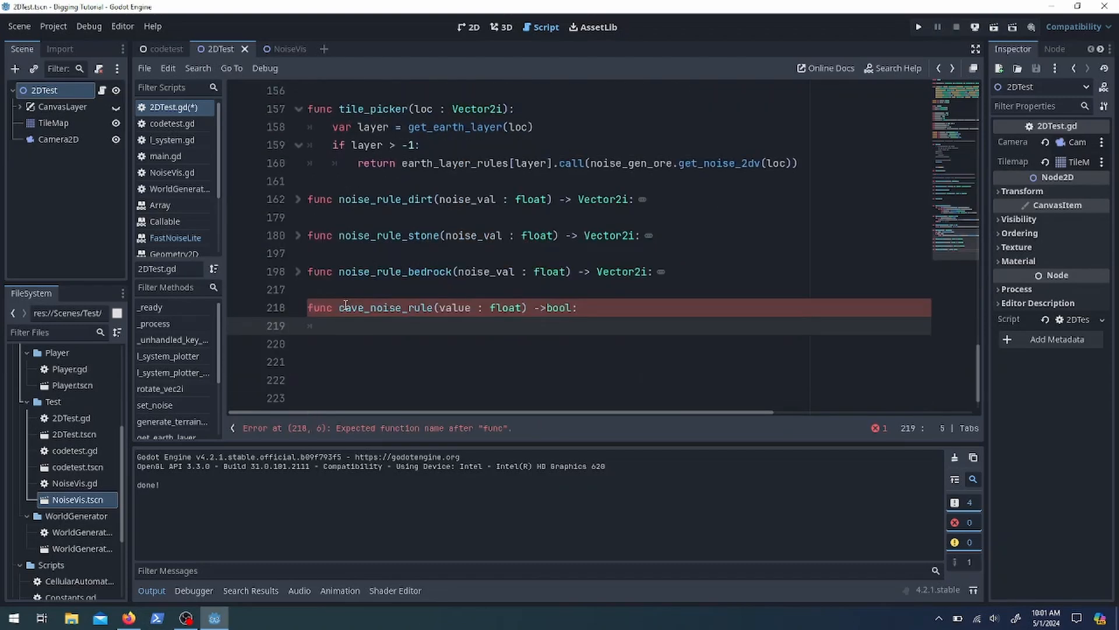
type("if value > 0.0 : return true")
type("var value = noise_rigid.get_noise_2dv(tile_loc")
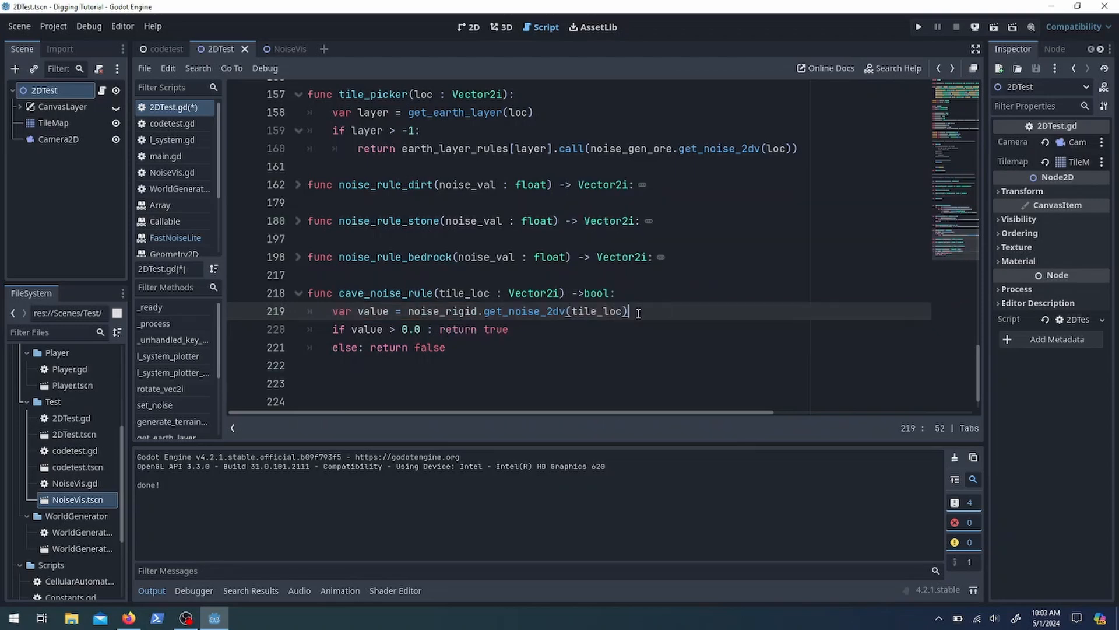
type("Vector2i.ZERO")
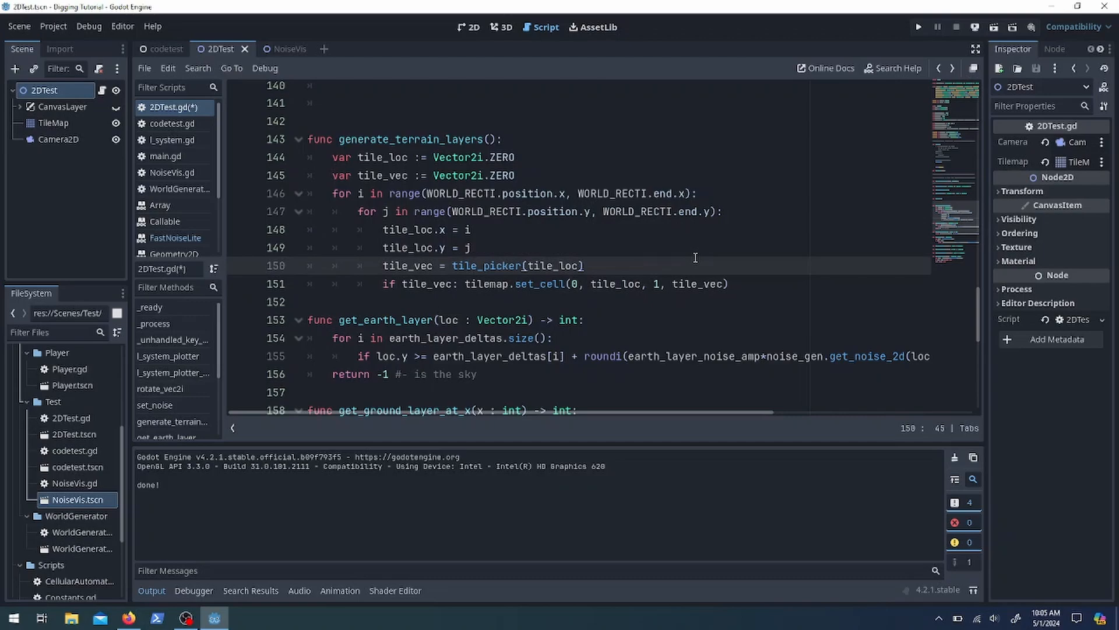
Guard tilemap.set_cell with cave_noise_rule(tile_loc) and declare tile_vec with var on line 150.
scroll("down", 3)
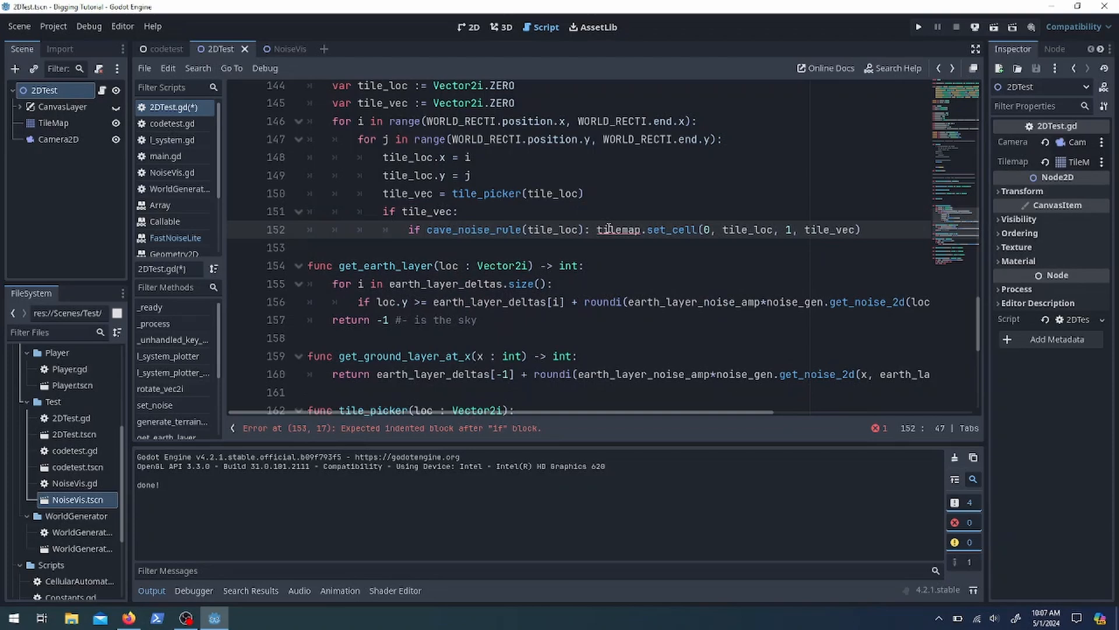
left_click(919, 26)
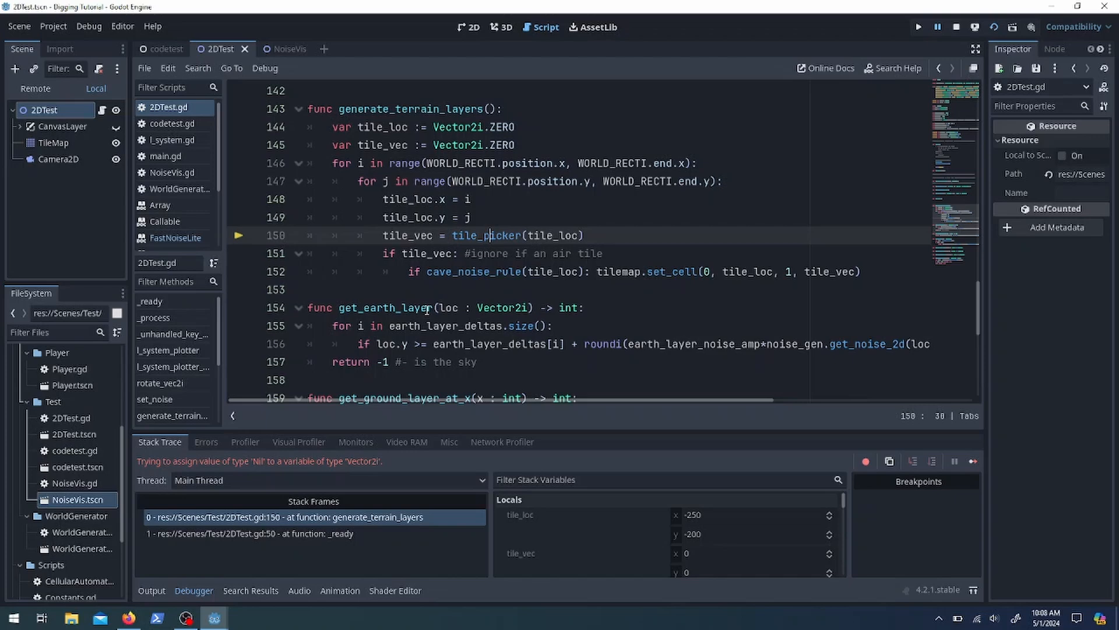
left_click(503, 235)
type("var ")
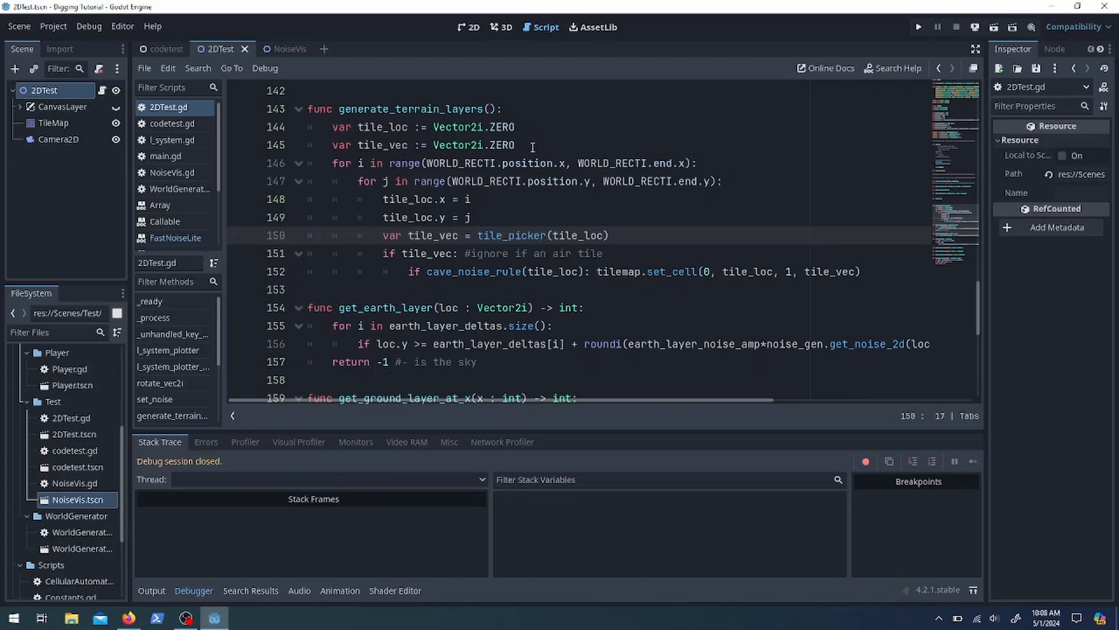
Retest with noise_rigid frequency 0.01, seed 0 and the cave rule flipped to '<', previewing carved terrain.
left_click(918, 26)
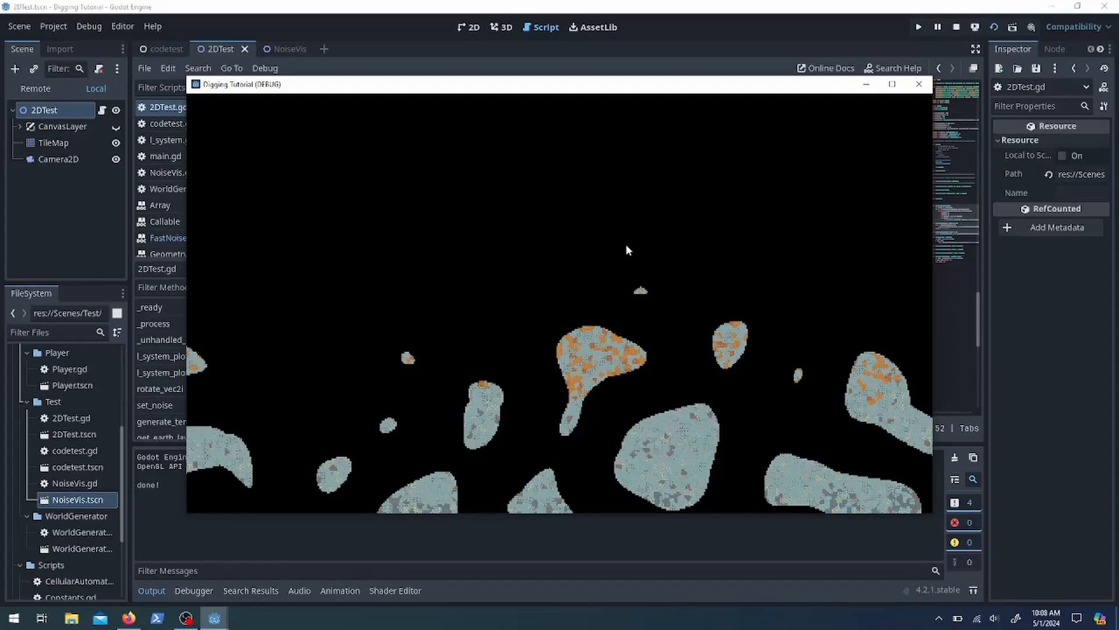
left_click(919, 83)
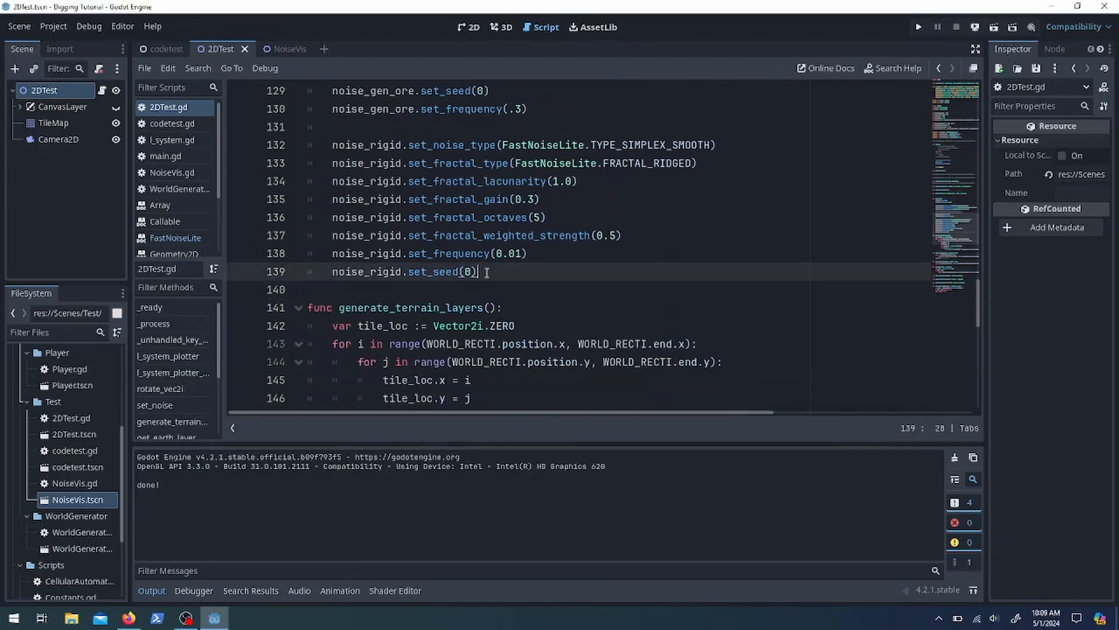
left_click(919, 26)
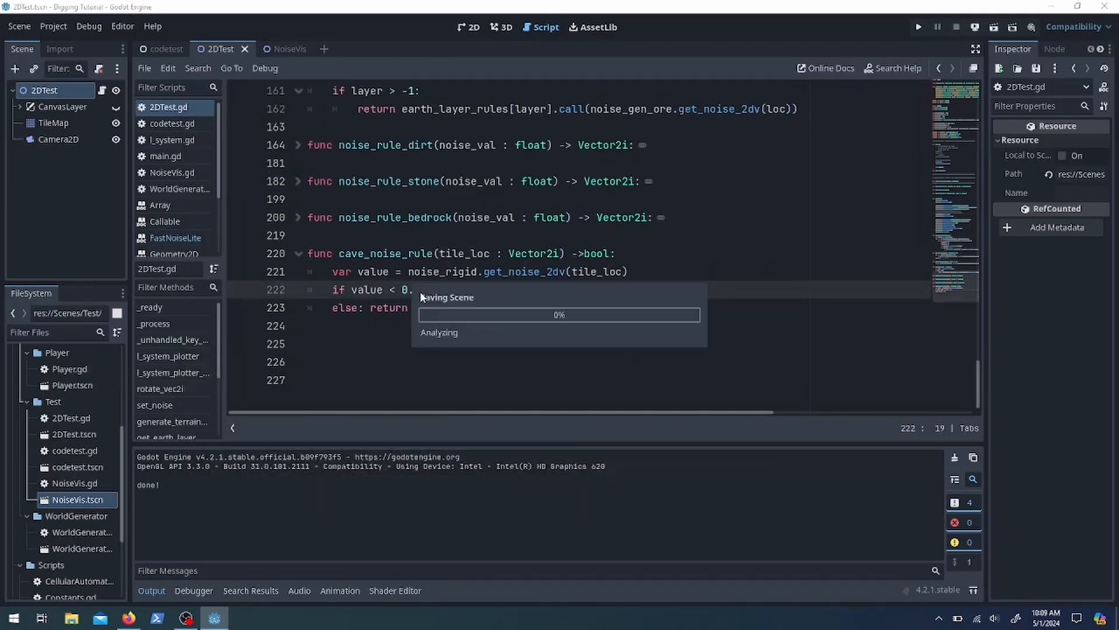
left_click(918, 26)
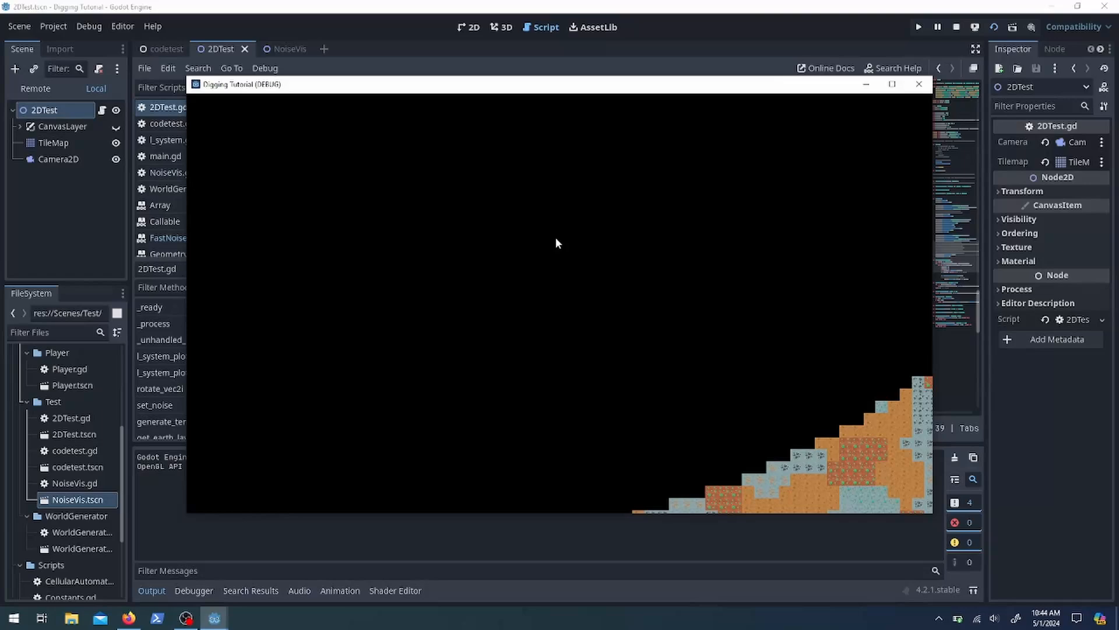
left_click(919, 84)
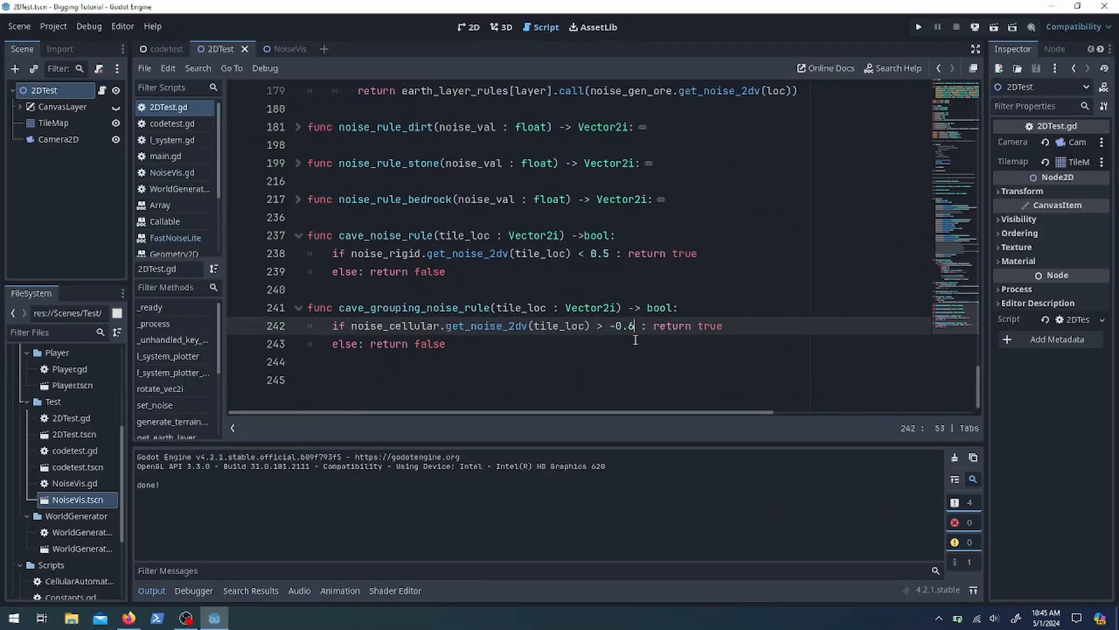
Write laplacian(loc, f: Callable) and compute var lap from noise_cellular.get_noise_2dv in cave_grouping_noise_rule.
key("ctrl+s")
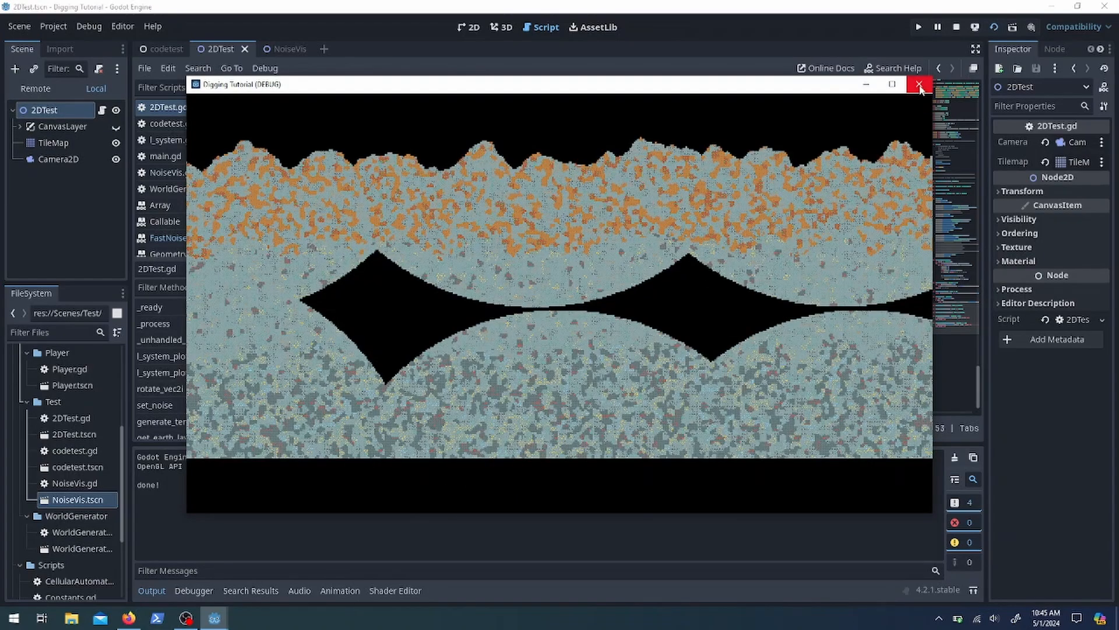
left_click(920, 84)
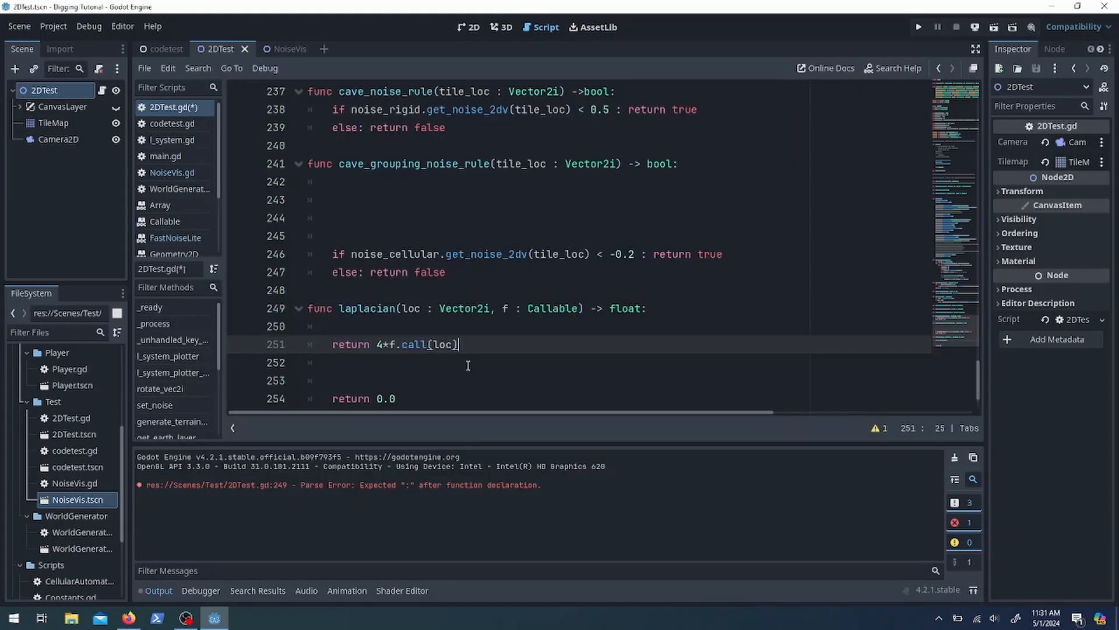
type("- ( f.call() )")
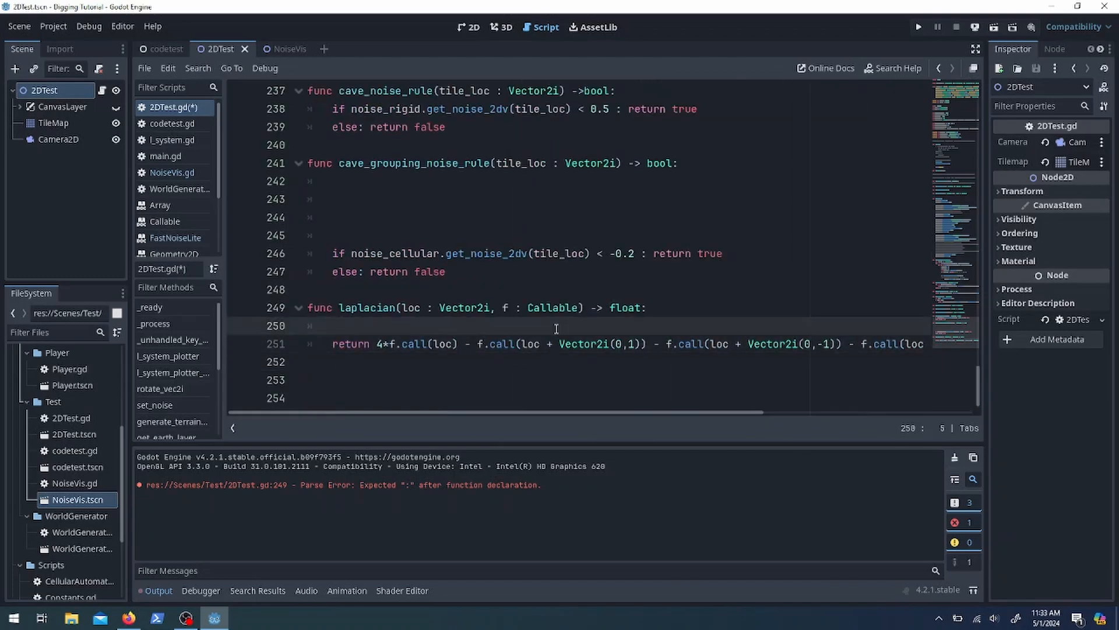
type("var lap =")
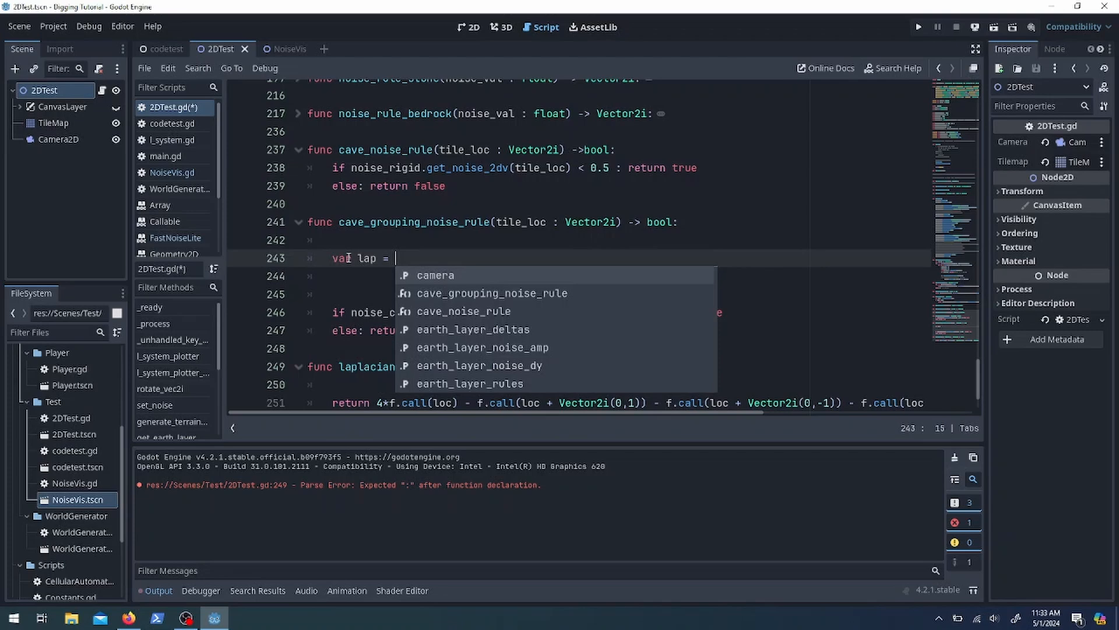
type("laplacian(tile_loc, noise_cell")
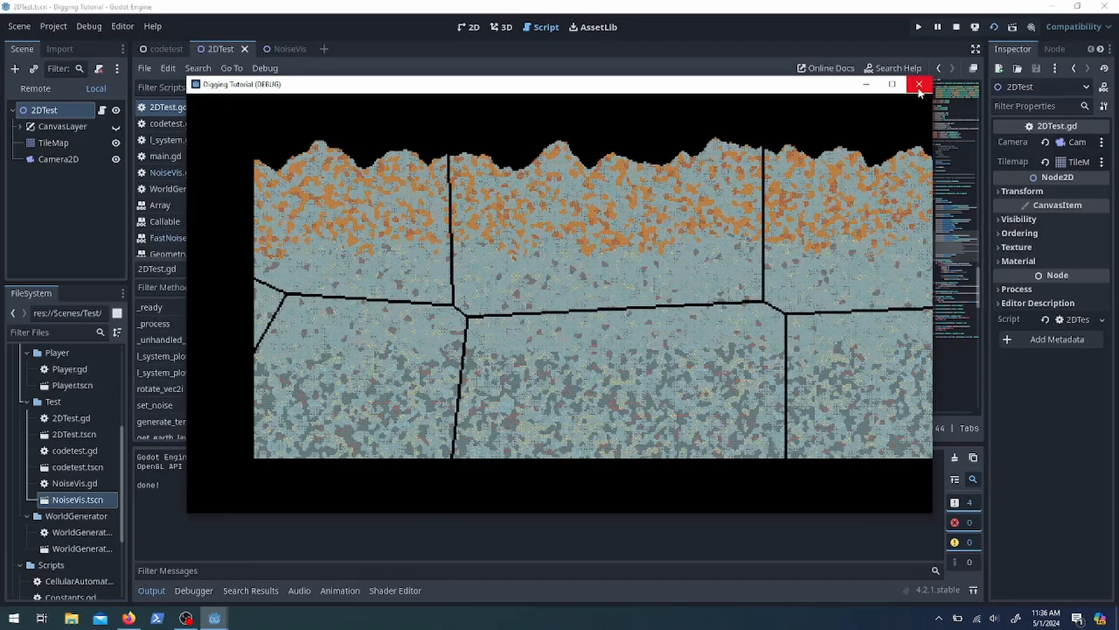
mouse_move(919, 86)
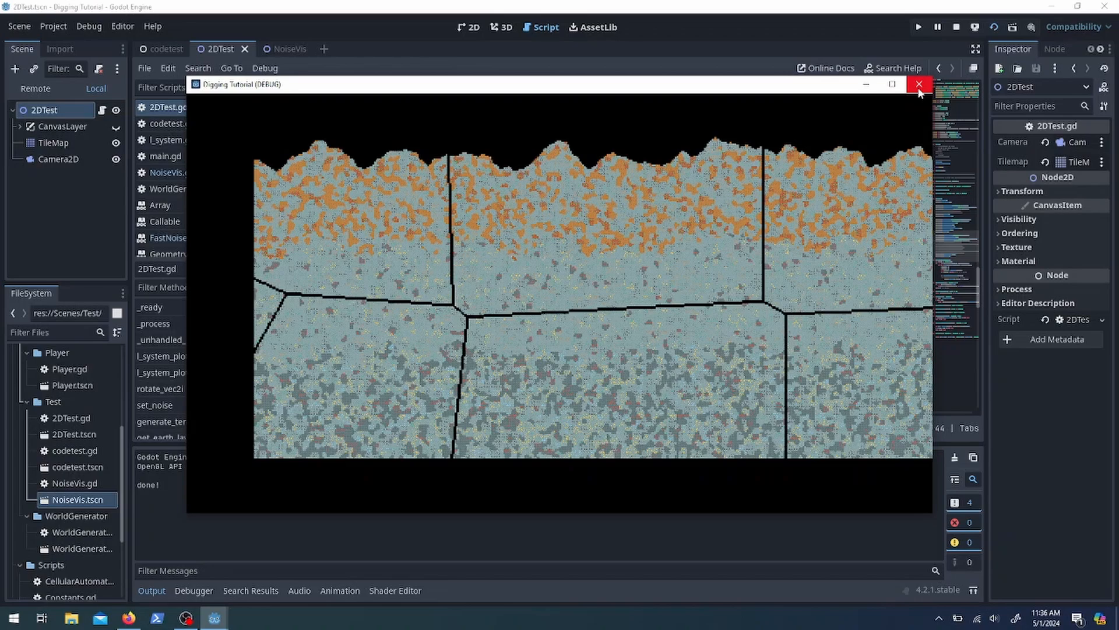
Use noise_cellular frequency 0.006 with 'abs(lap) < .01' and rerun to preview winding tunnels.
left_click(919, 84)
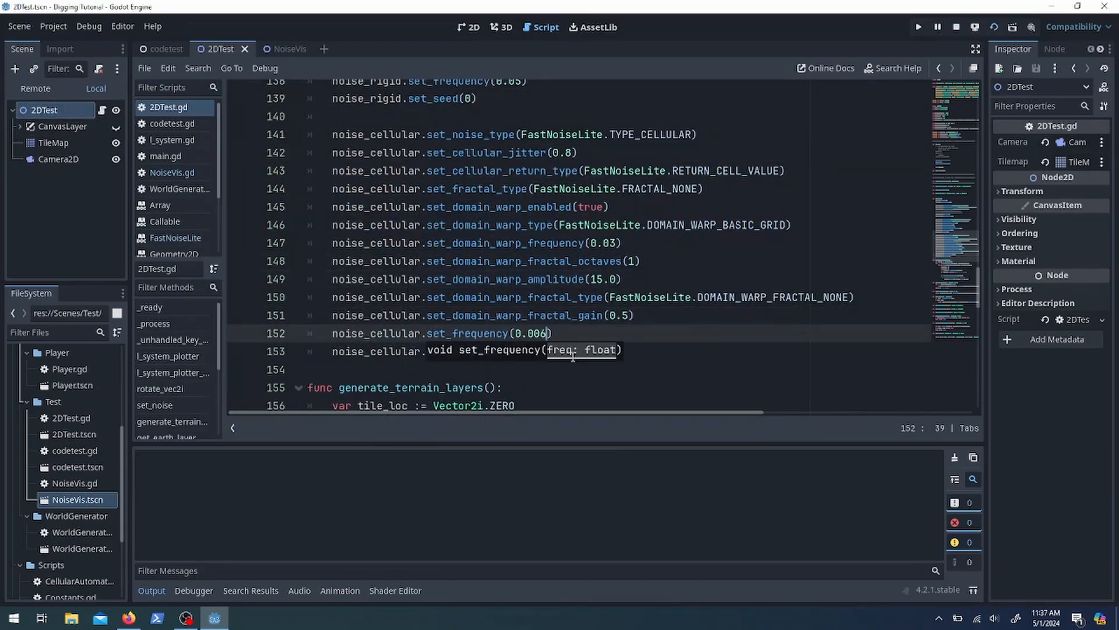
left_click(919, 26)
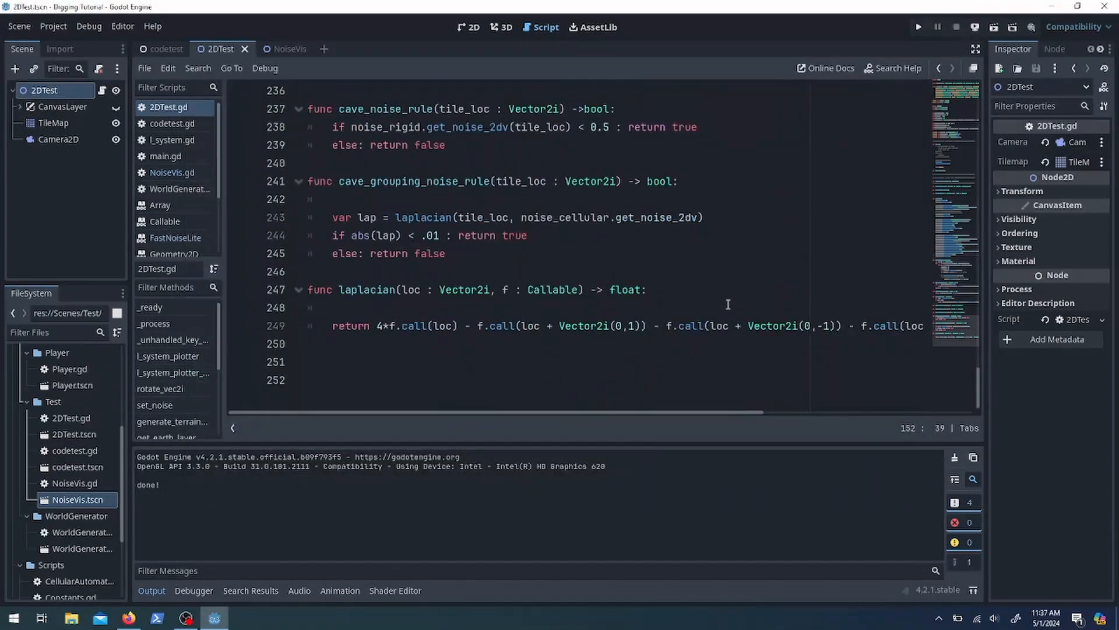
left_click(919, 26)
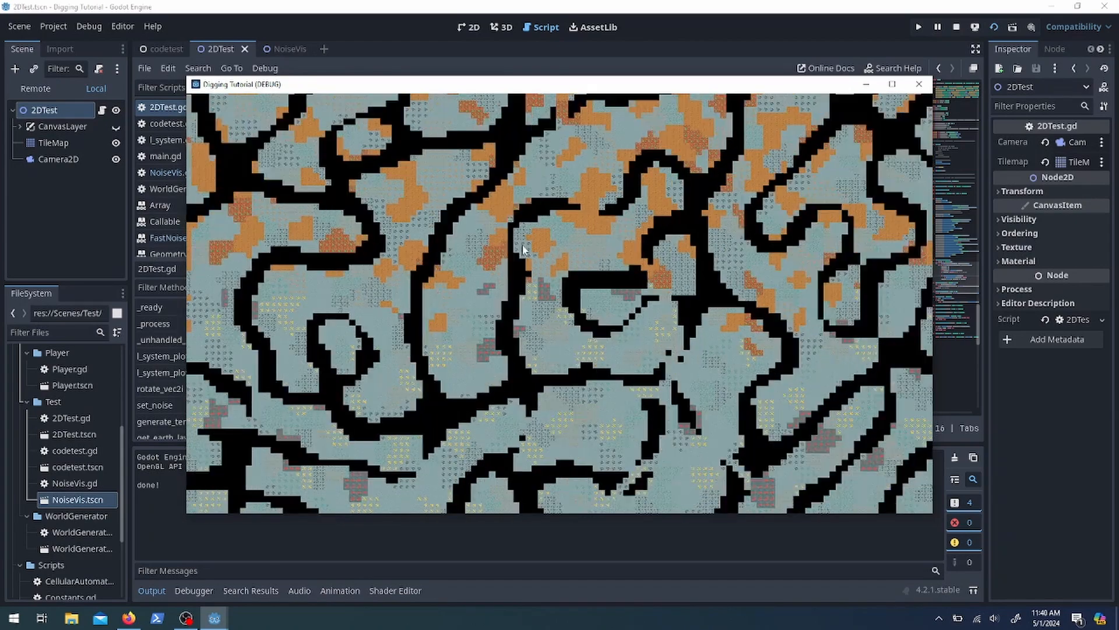
Close the tunnel preview before reworking WorldGenerator.gd's edge-length line.
left_click(893, 83)
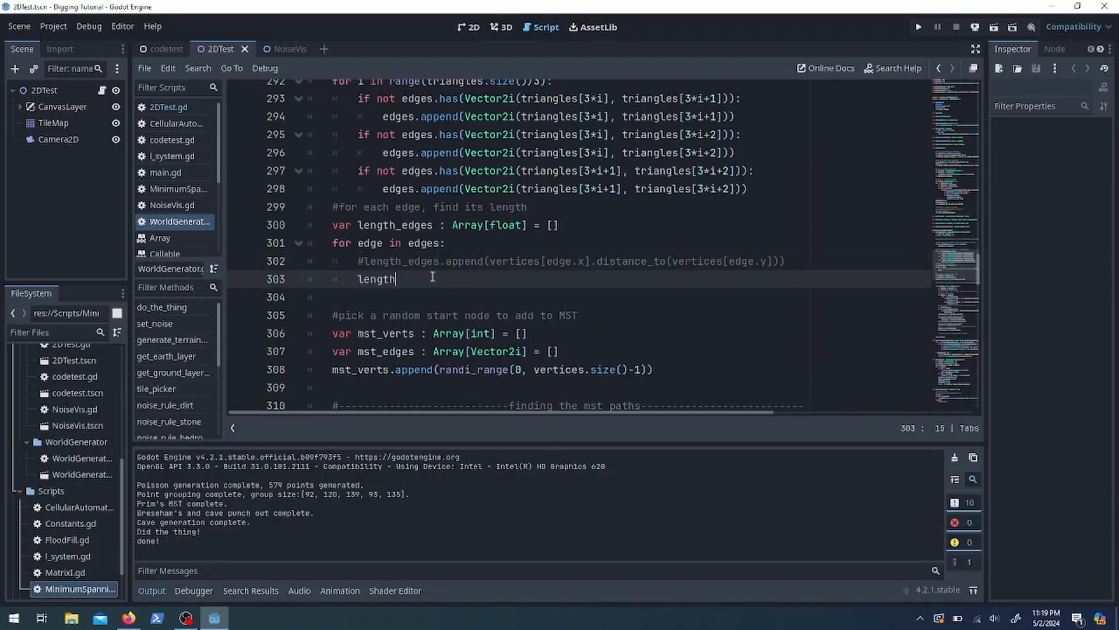
Append randf_range(0, 1) as each edge's length and run to preview the random-weight caves.
type(".edges.append(randf_range(0")
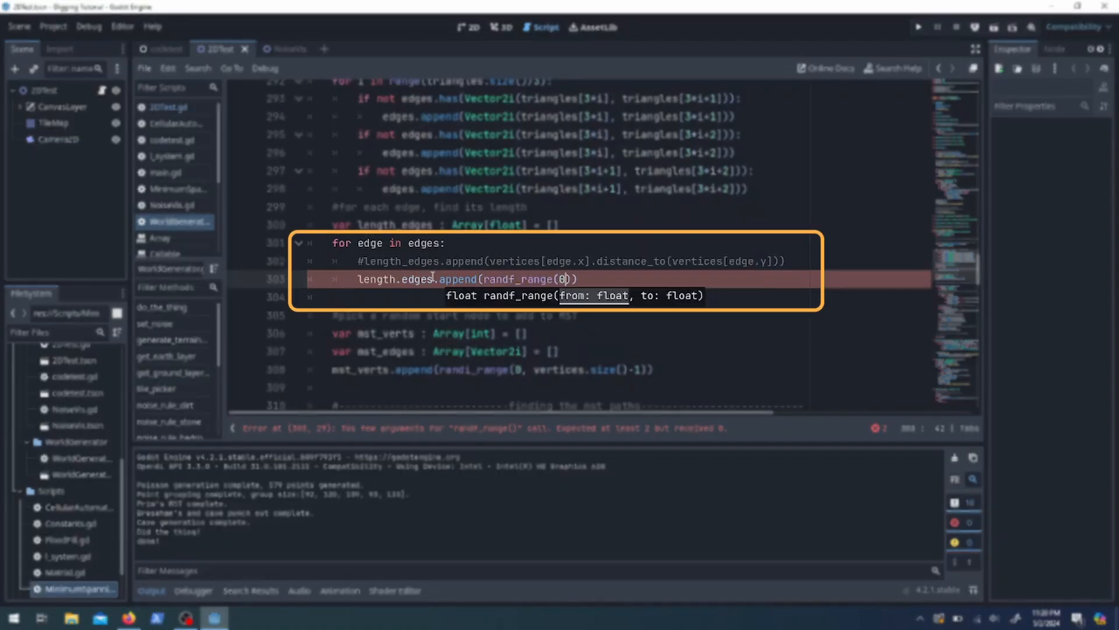
type(", 1")
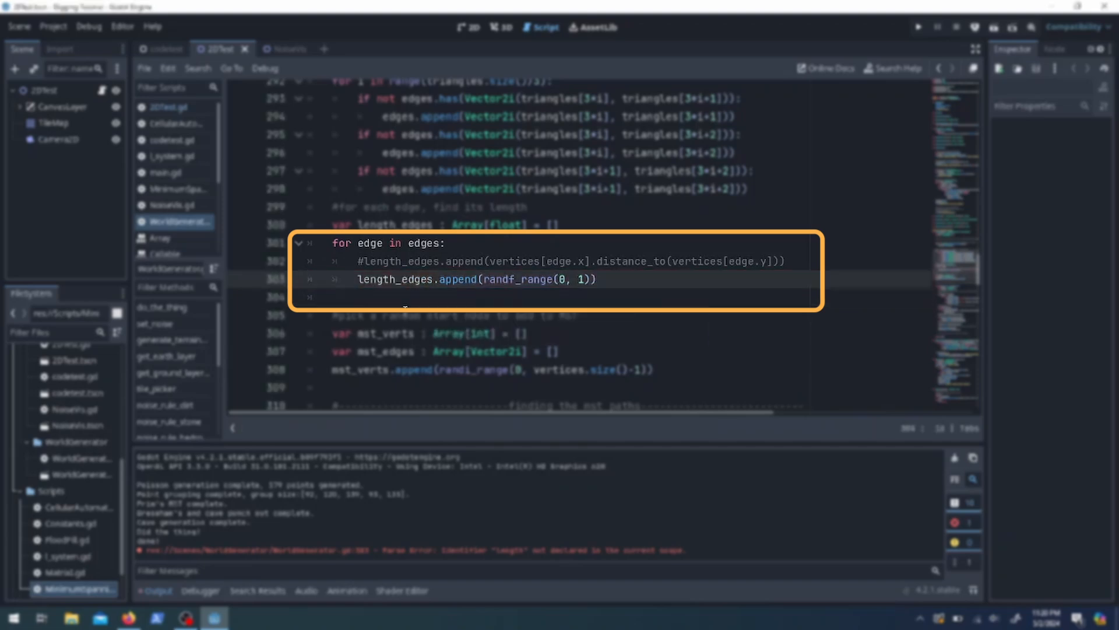
left_click(919, 27)
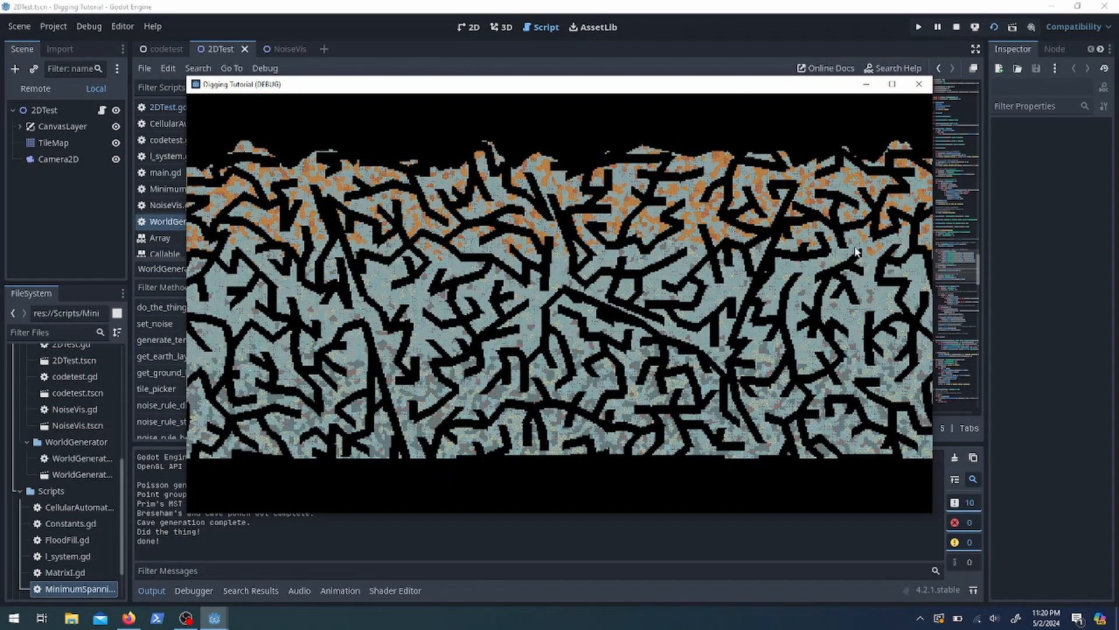
mouse_move(919, 84)
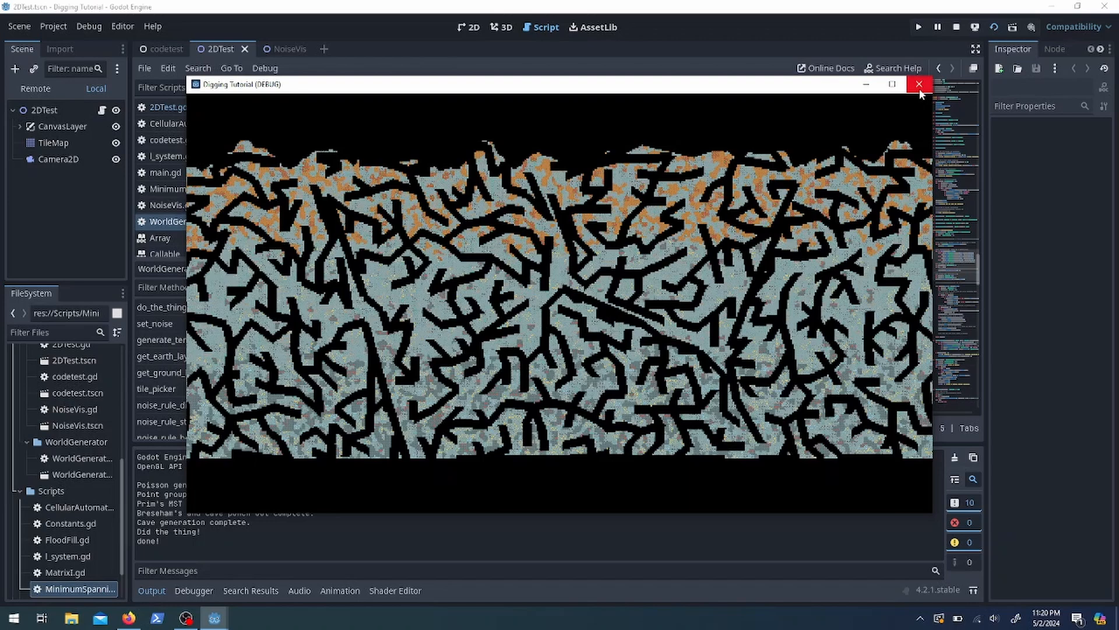
mouse_move(919, 84)
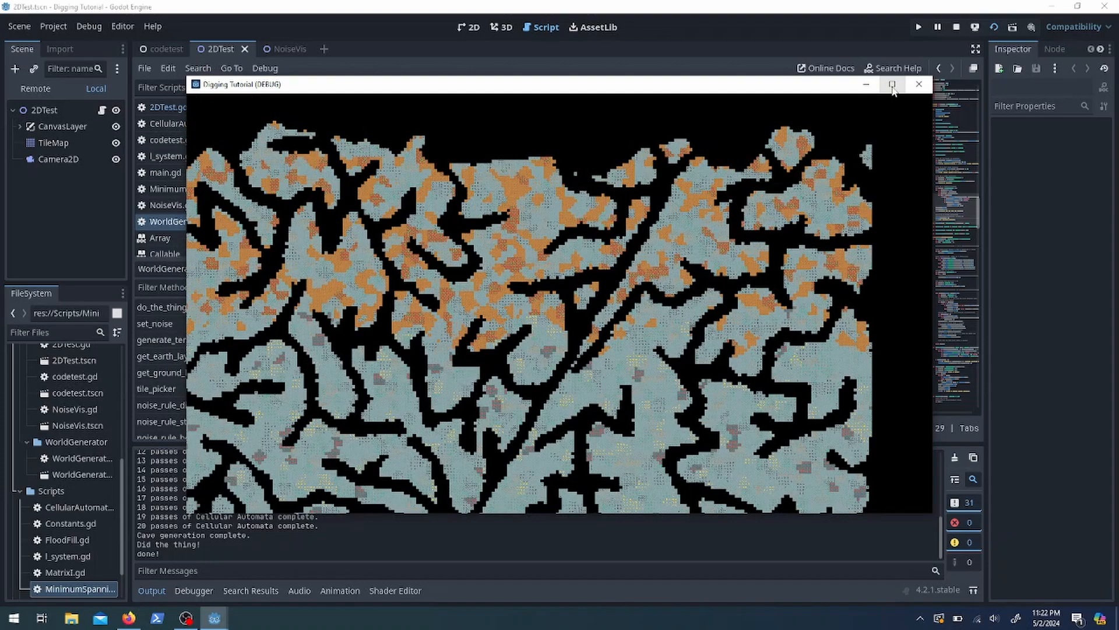
Enlarge the smoothed cave preview to full size.
left_click(918, 84)
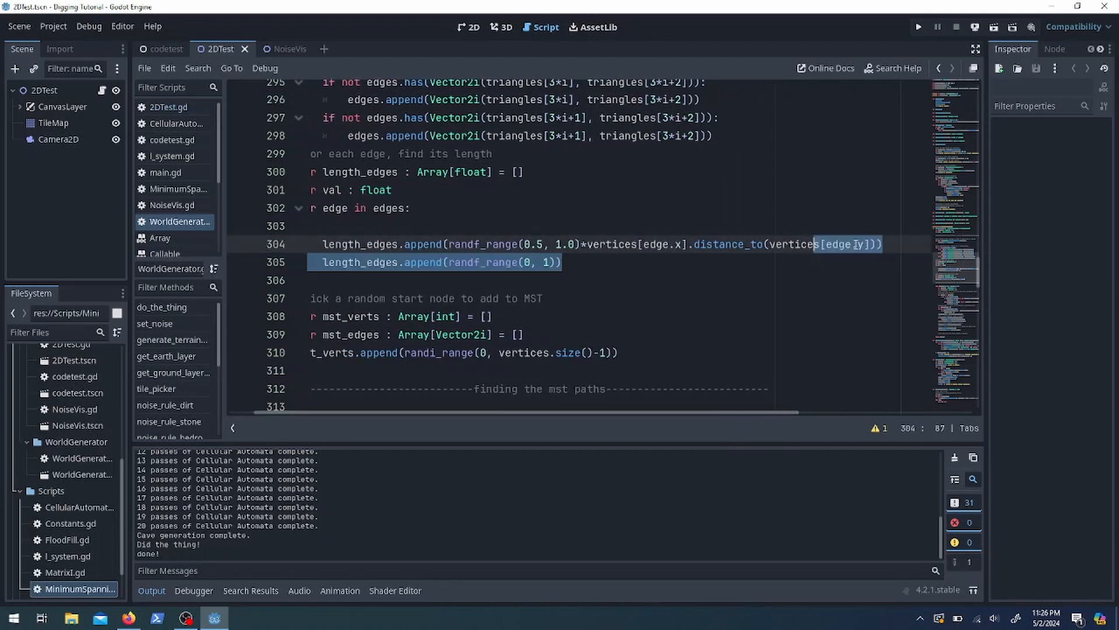
Weight edge lengths by vertex slope instead of the random append, then view the layered tunnels full screen.
left_click(918, 26)
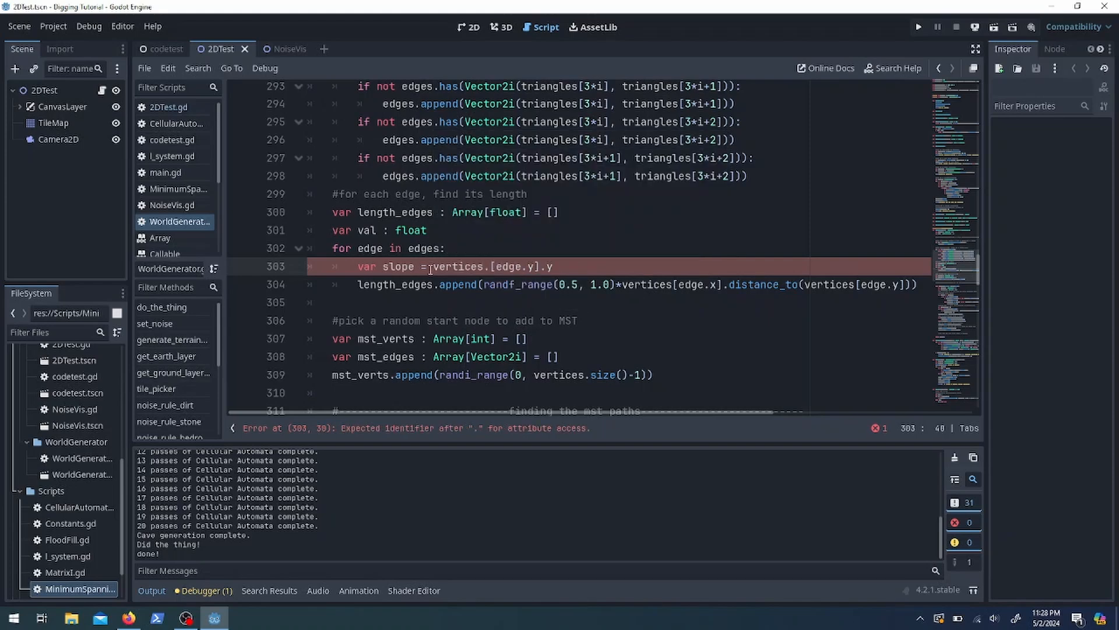
type("(vertices[edge.y].y + vertices[edge.y])")
left_click(619, 284)
type("slope")
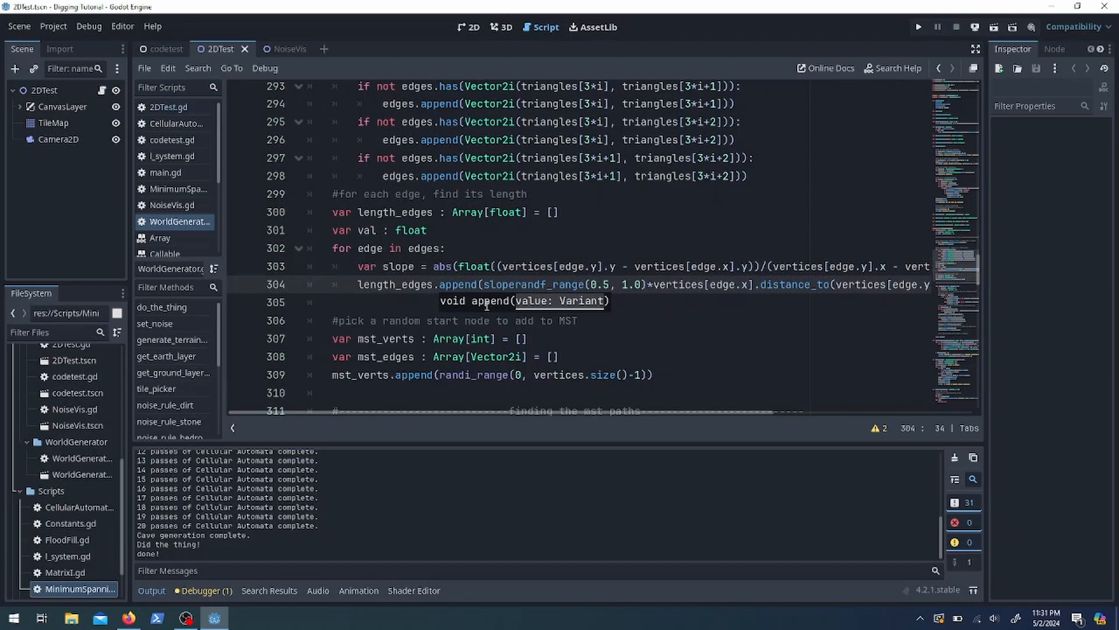
left_click(919, 26)
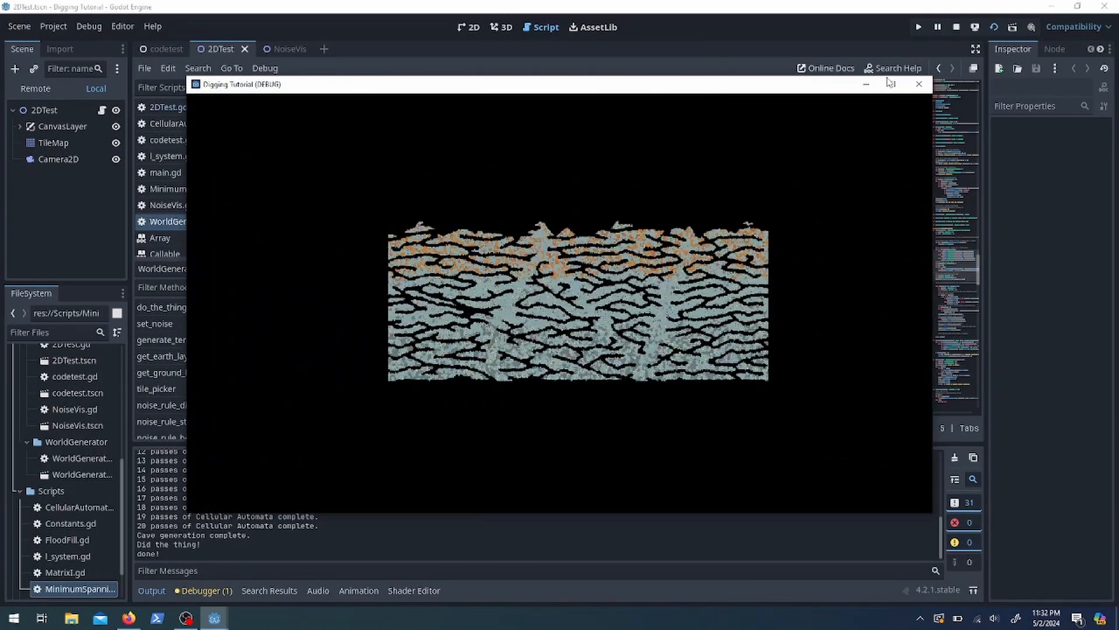
left_click(890, 83)
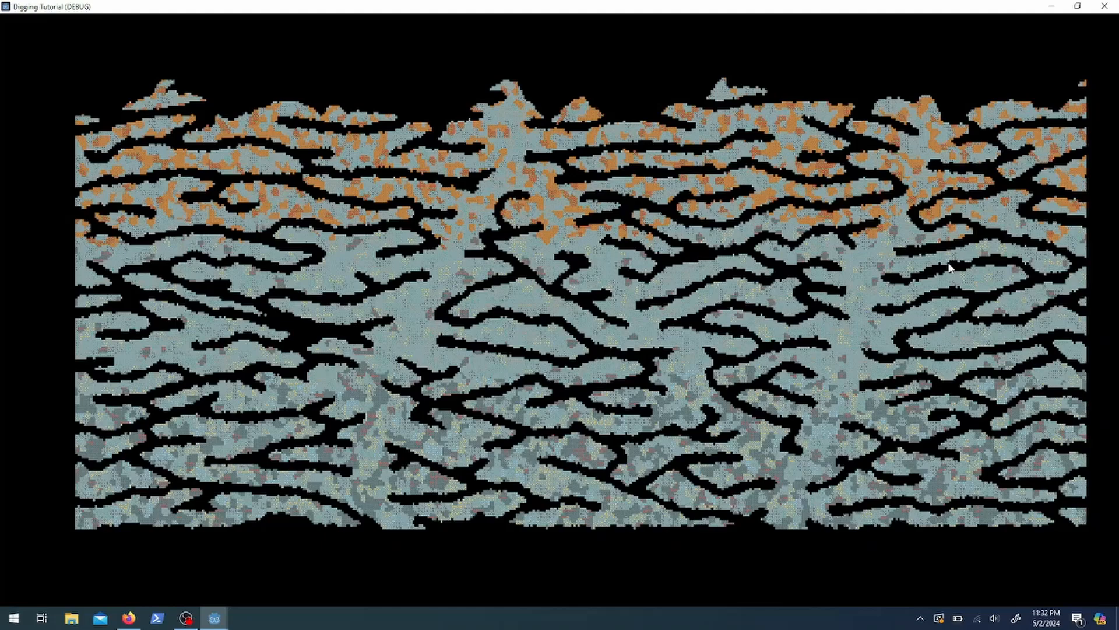
mouse_move(849, 268)
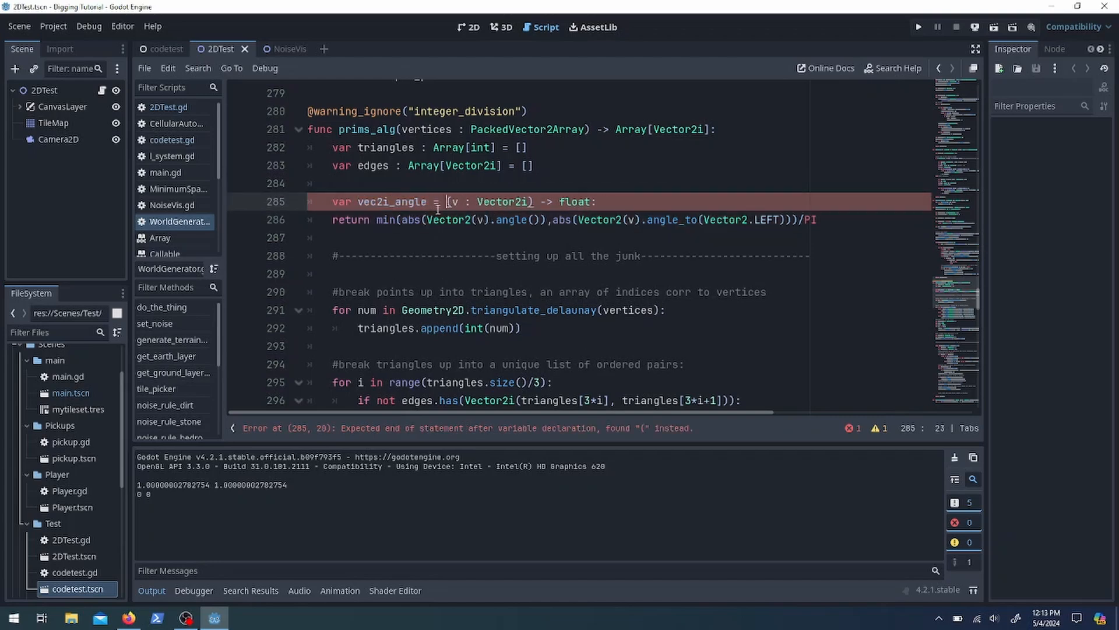
Complete the vec2i_angle lambda with func and call it per edge in length_edges.append, then rerun.
type("func")
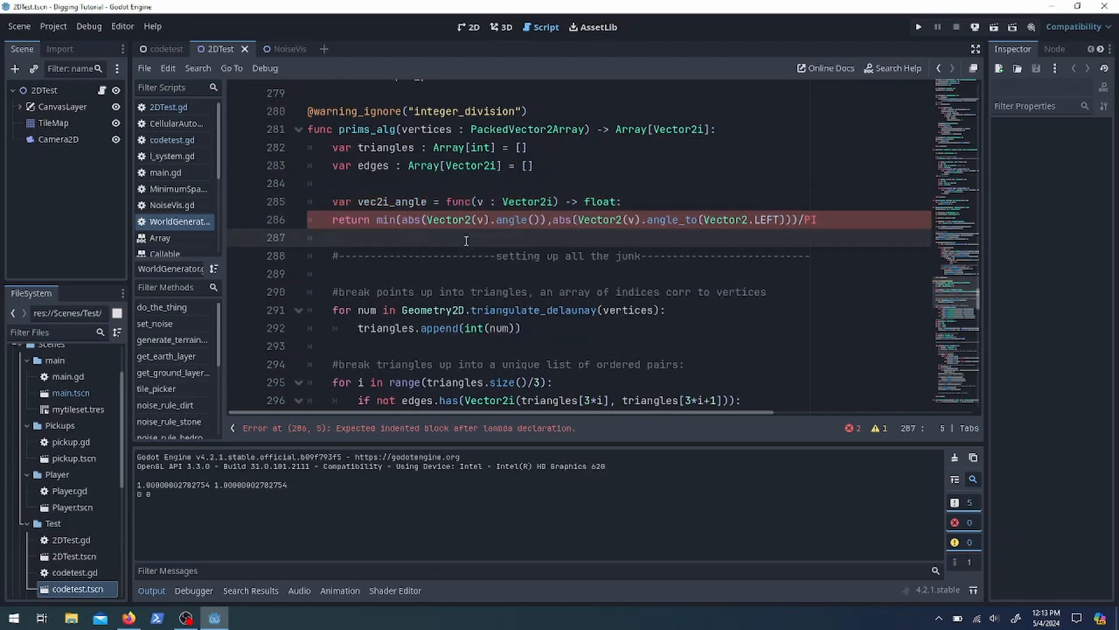
left_click(334, 220)
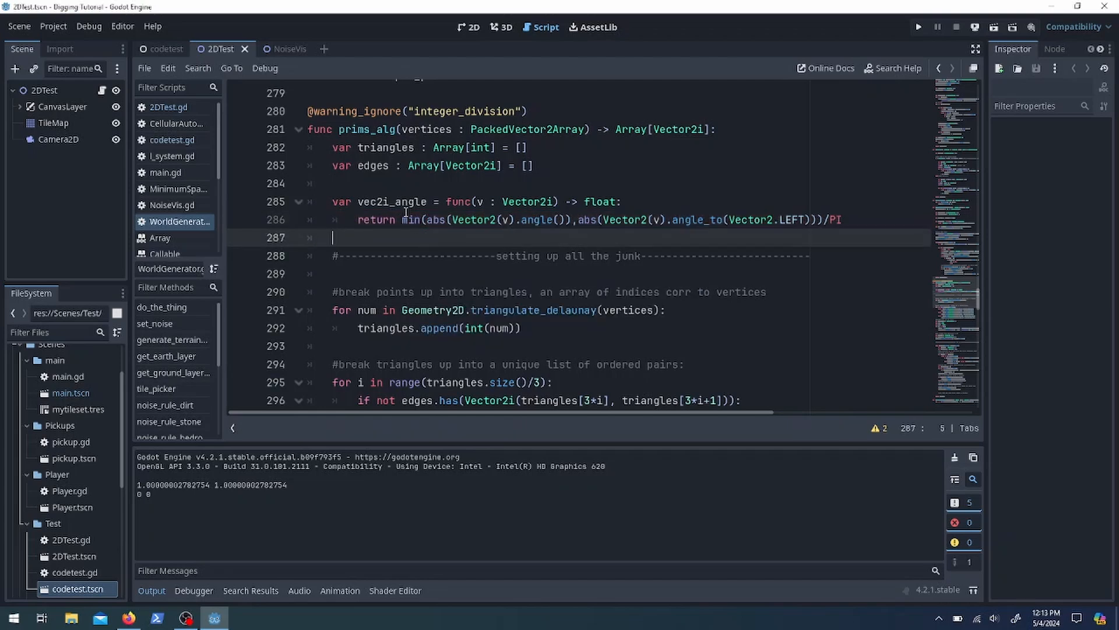
scroll("down", 3)
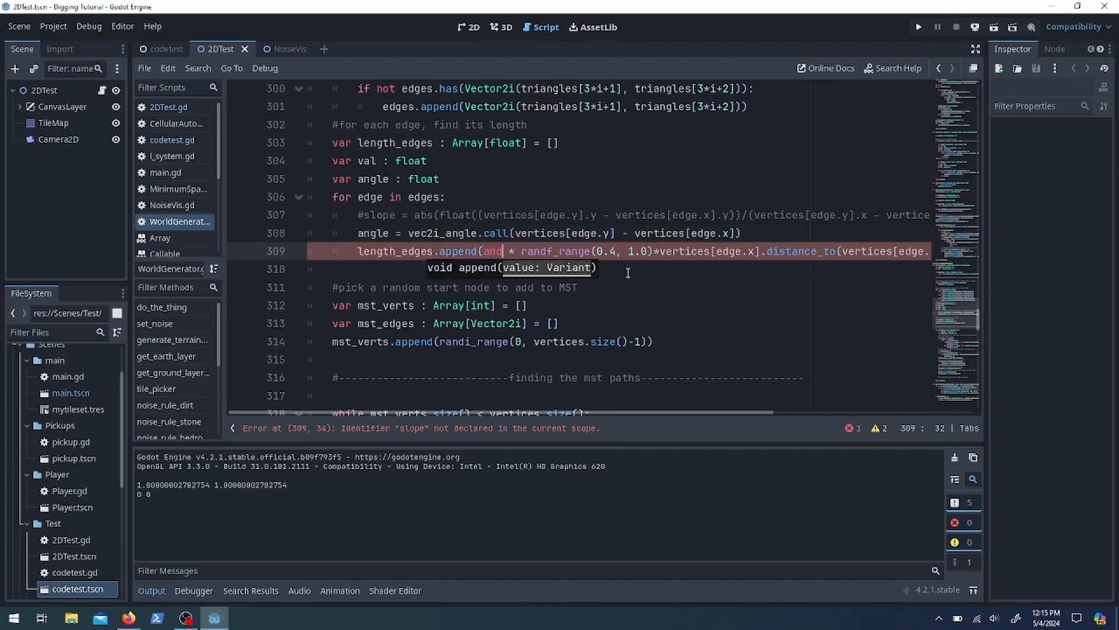
left_click(918, 27)
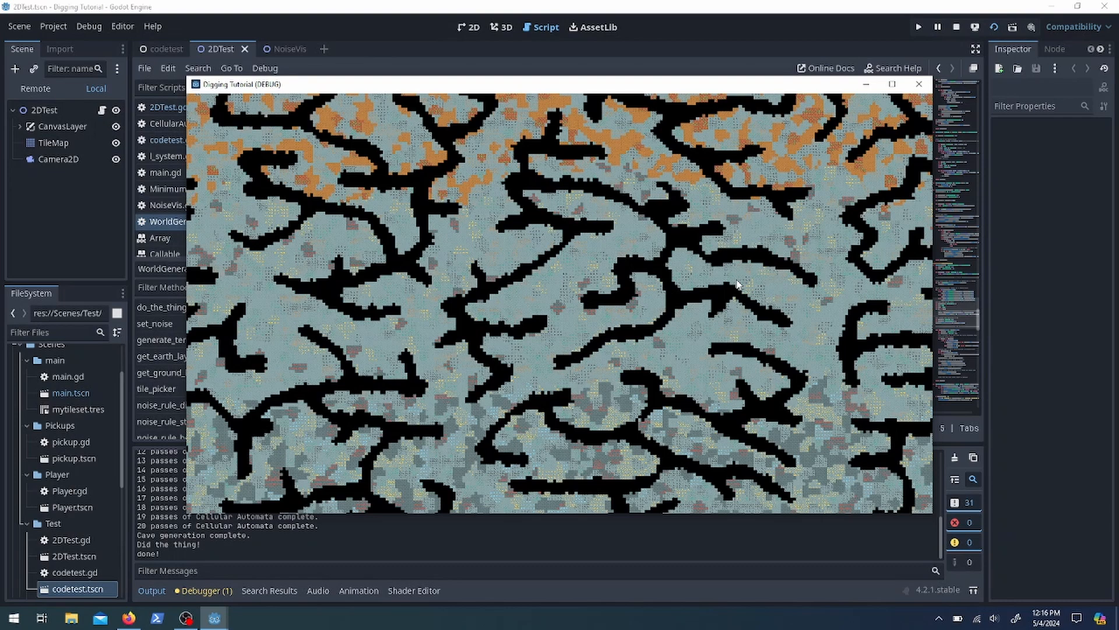
Rerun the generator with (angle + 0.1) * distance edge weights and inspect the stacked horizontal tunnels.
left_click(919, 84)
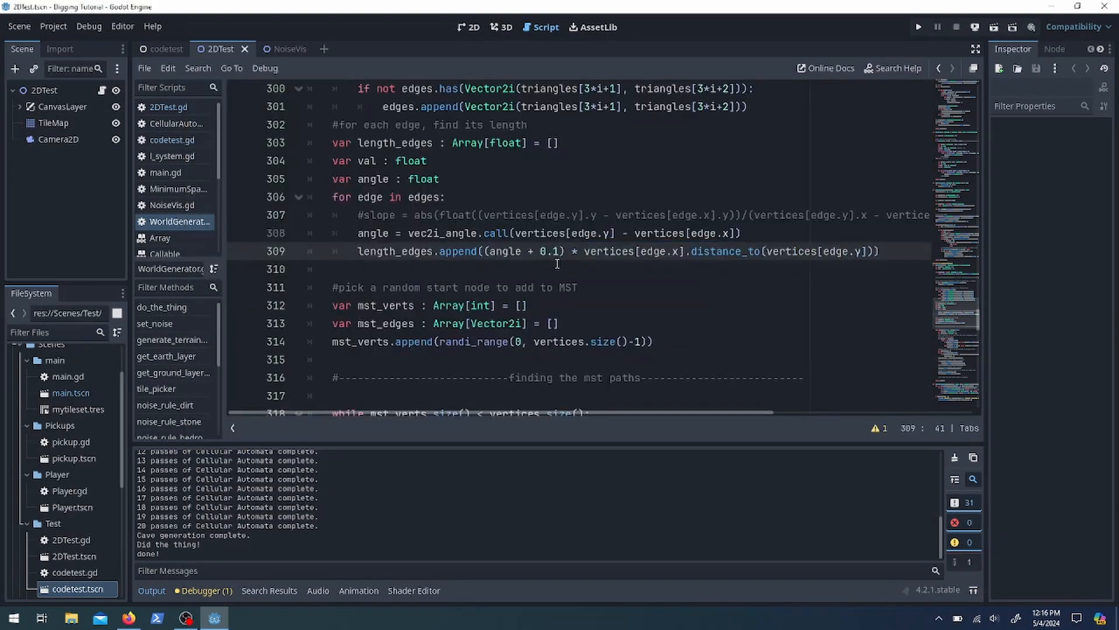
left_click(919, 26)
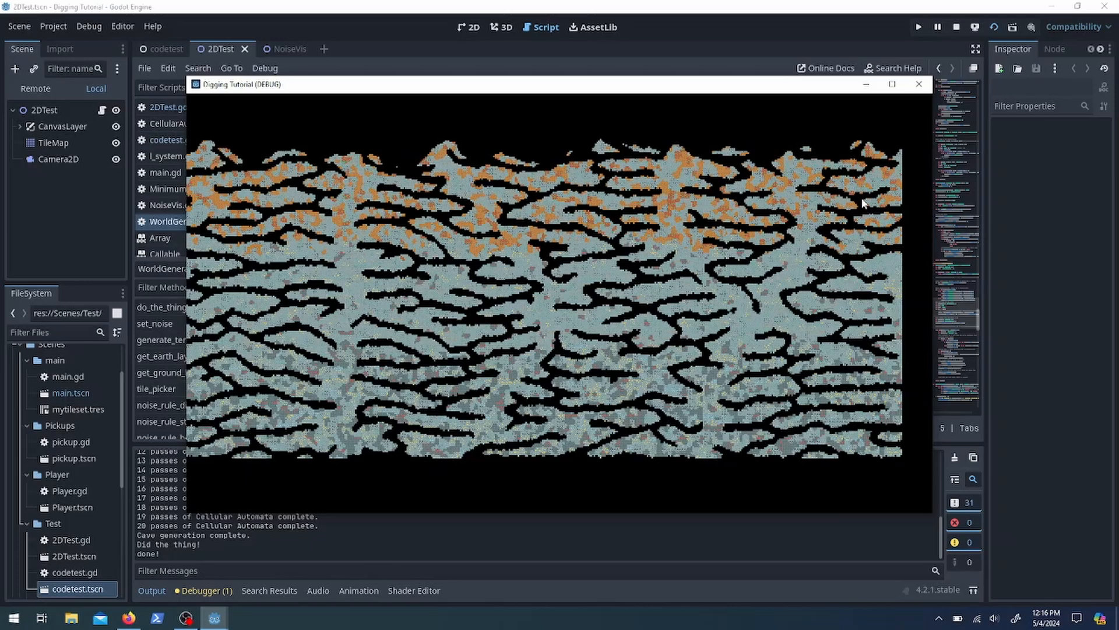
left_click(918, 84)
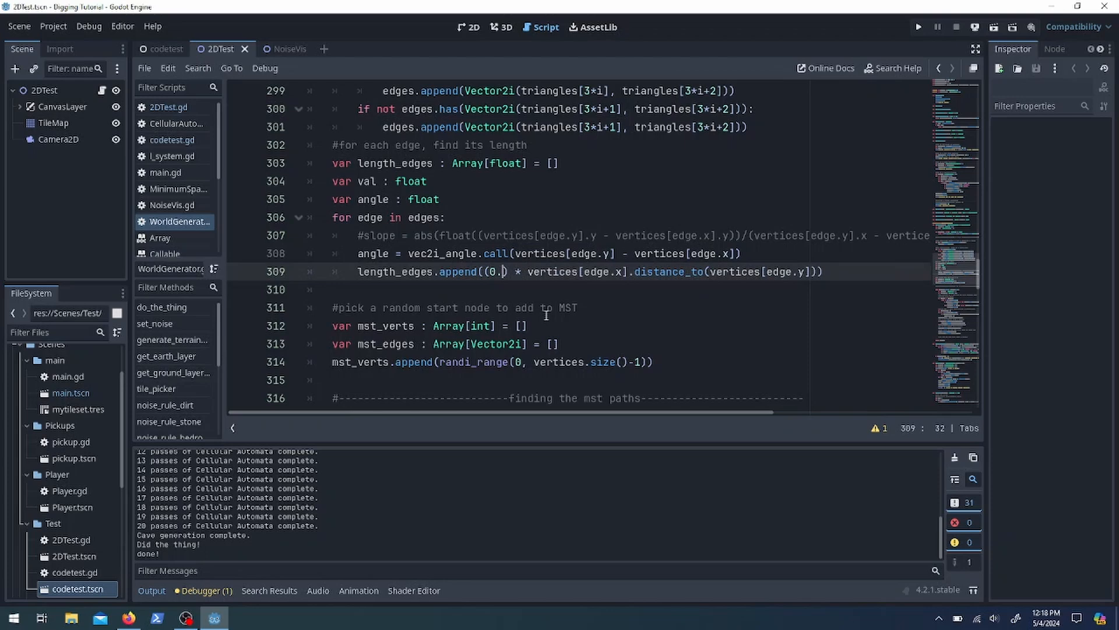
Weight edges by (0.6 - angle) * distance, run the scene and view the vertical branching caves.
type("6 -")
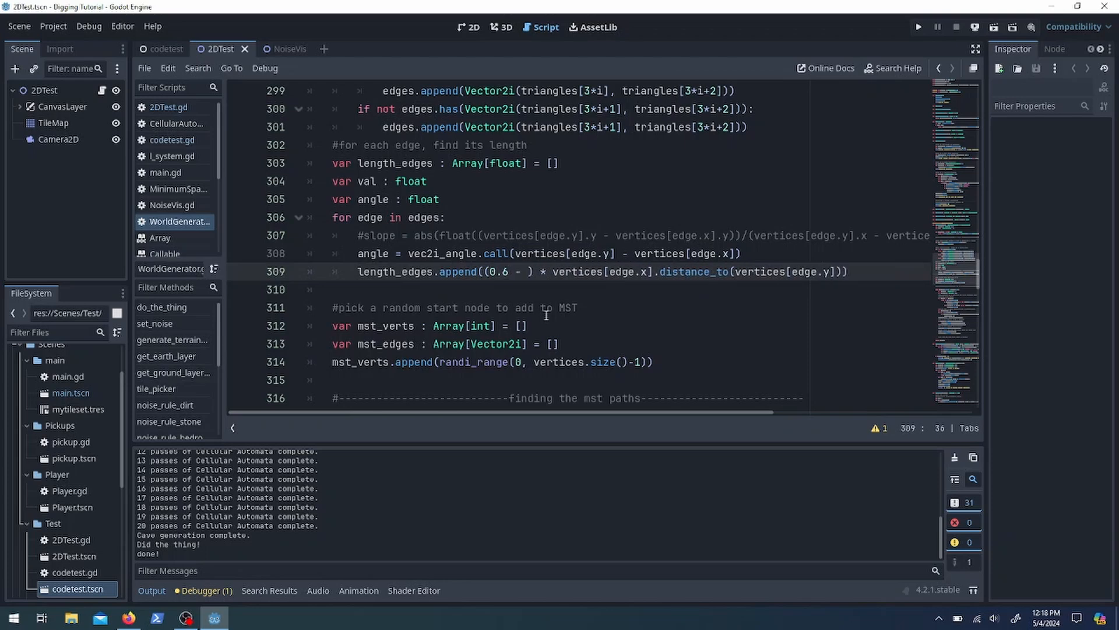
type("angle")
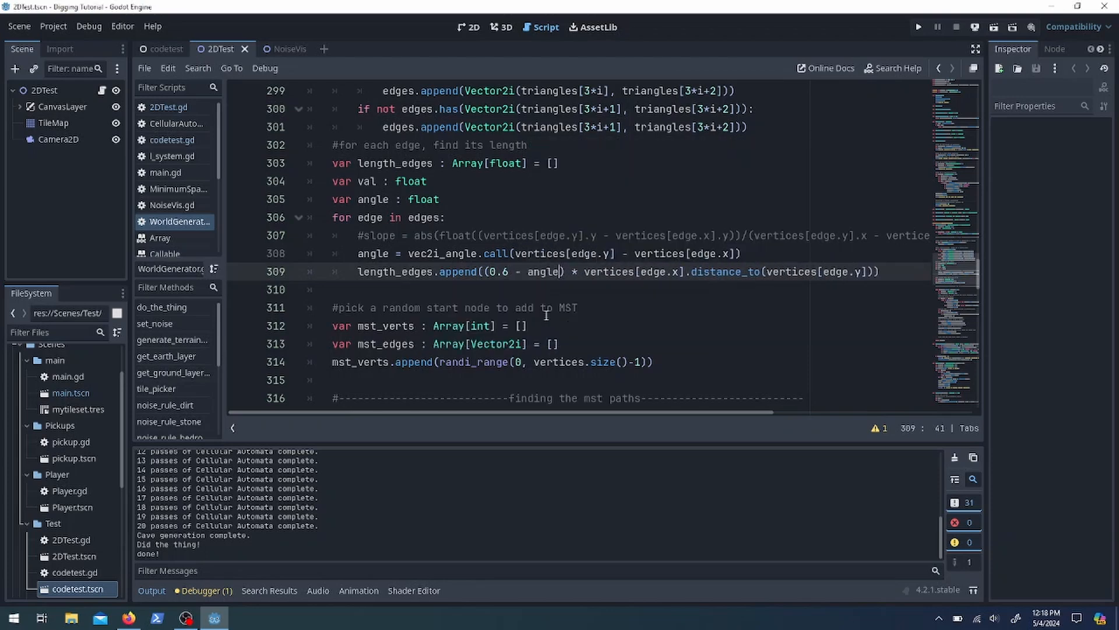
left_click(611, 289)
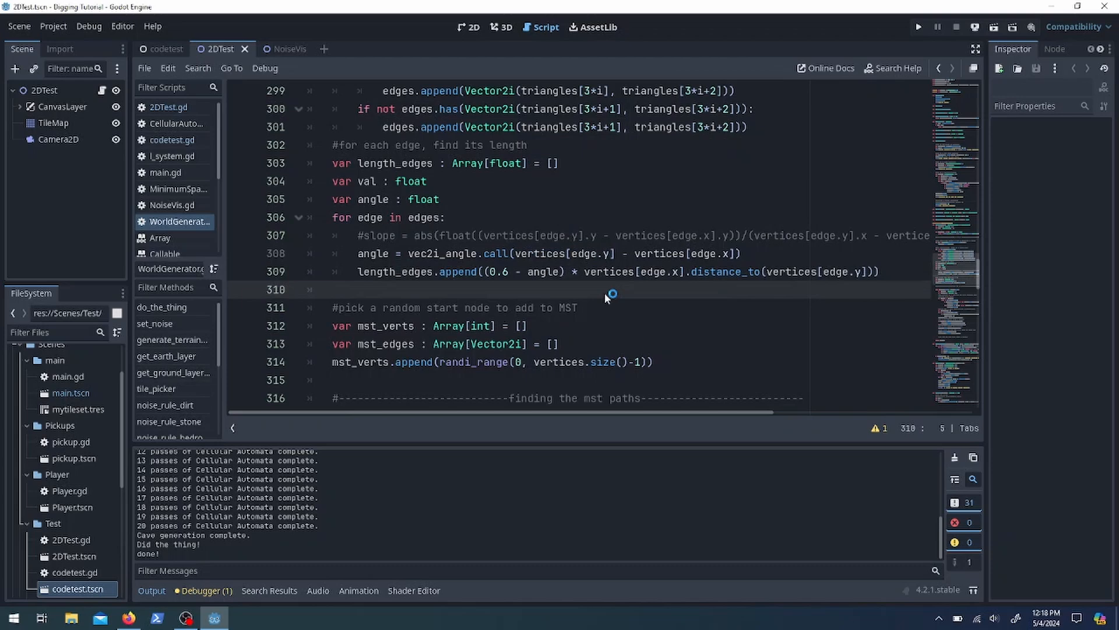
left_click(918, 26)
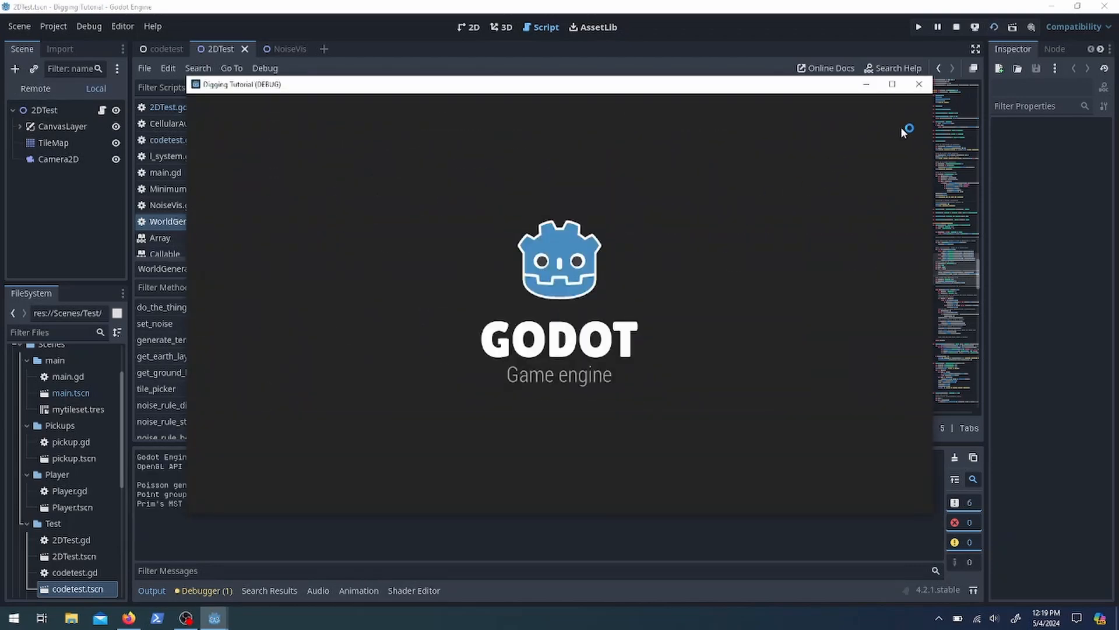
mouse_move(902, 133)
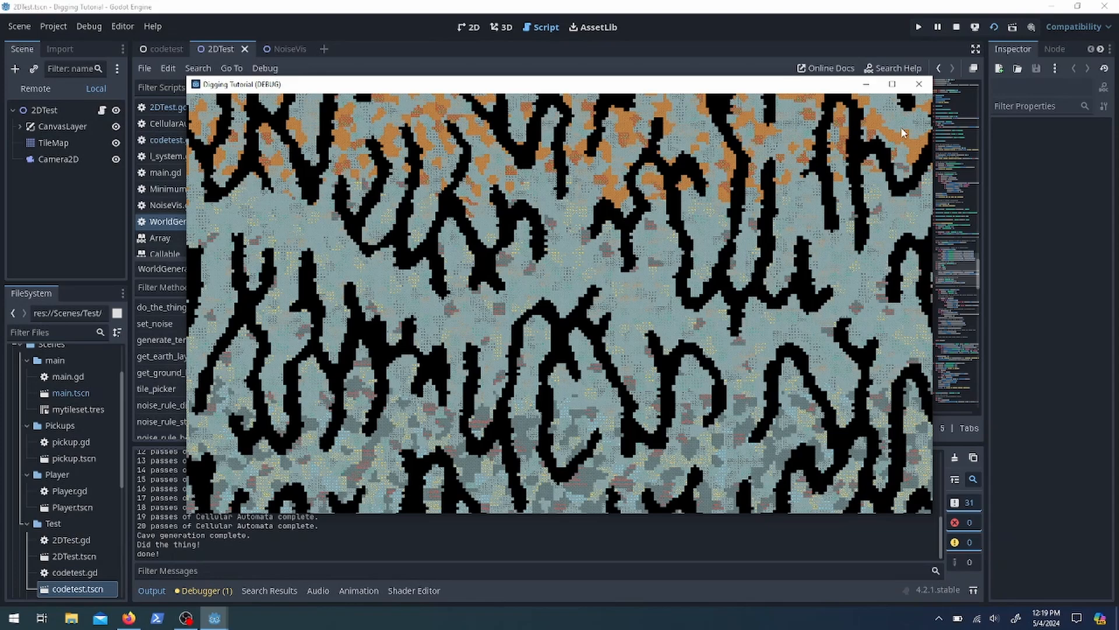
left_click(919, 84)
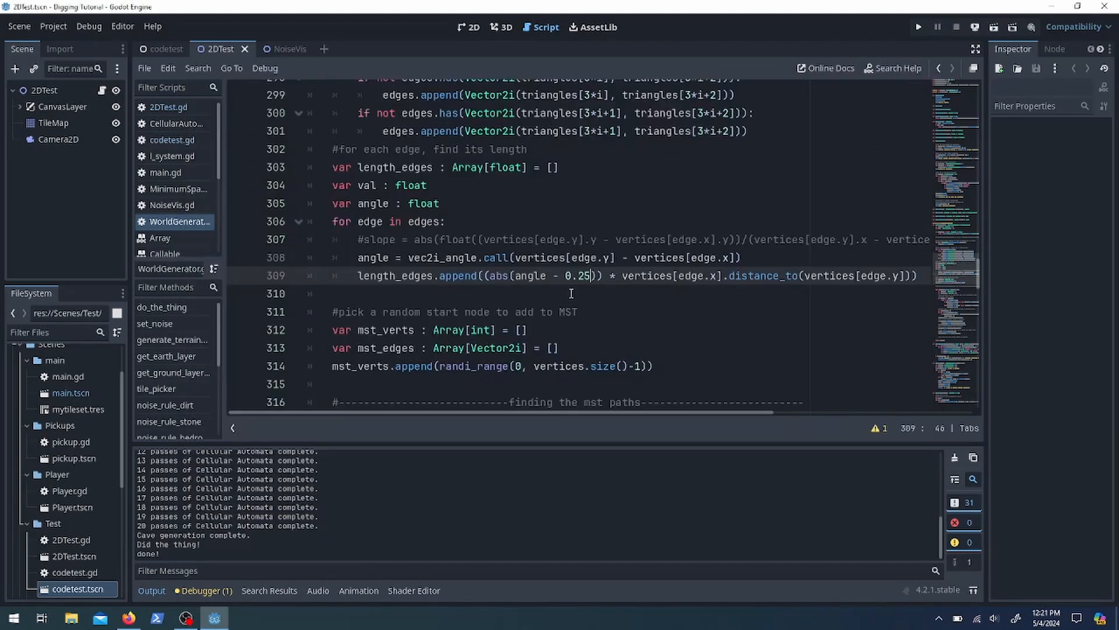
Play the scene and inspect the densely tunnelled maze-like cave map.
left_click(919, 26)
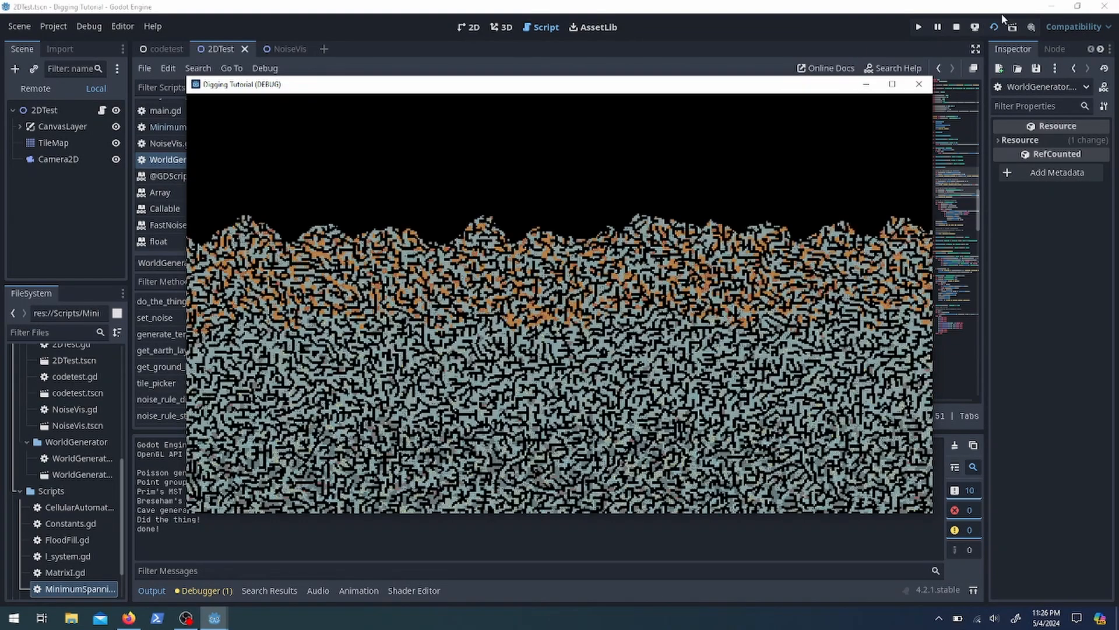
Close the preview and view WorldGenerator.gd's Prim's fitness lambda weighting edges by angle and length.
left_click(891, 84)
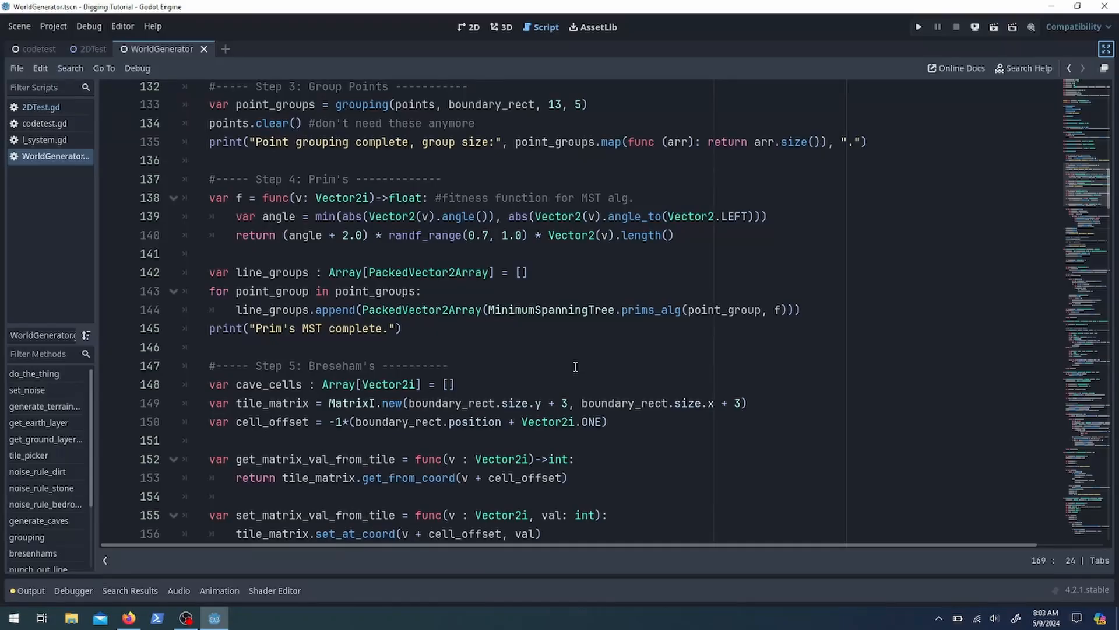
mouse_move(642, 334)
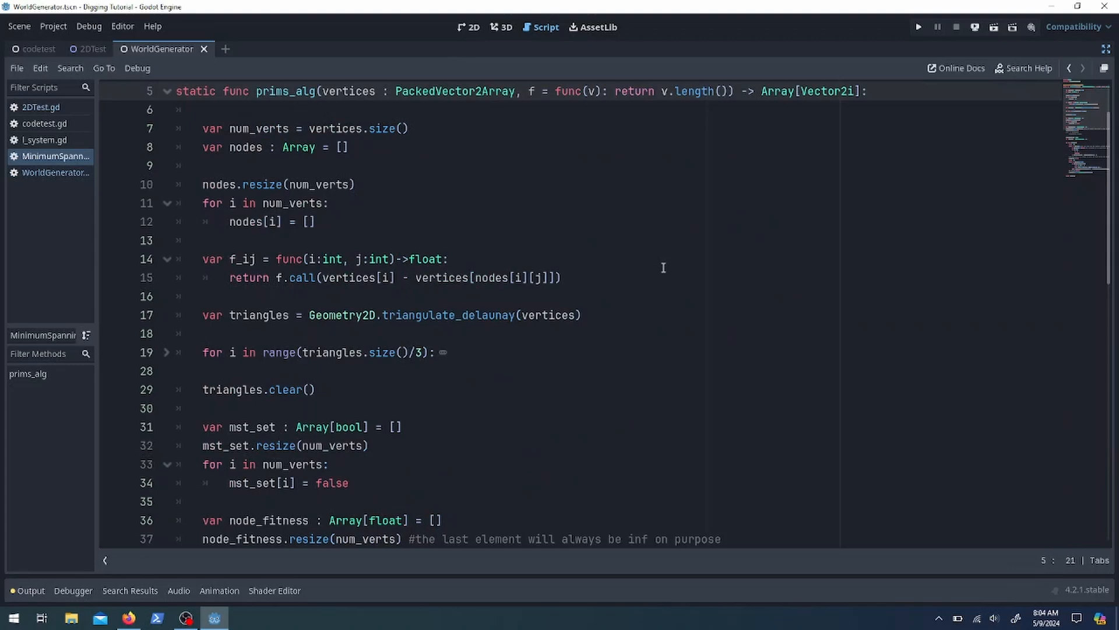
Expand the triangle neighbour loop in prims_alg and review node_fitness and the MST loop setup.
scroll("up", 3)
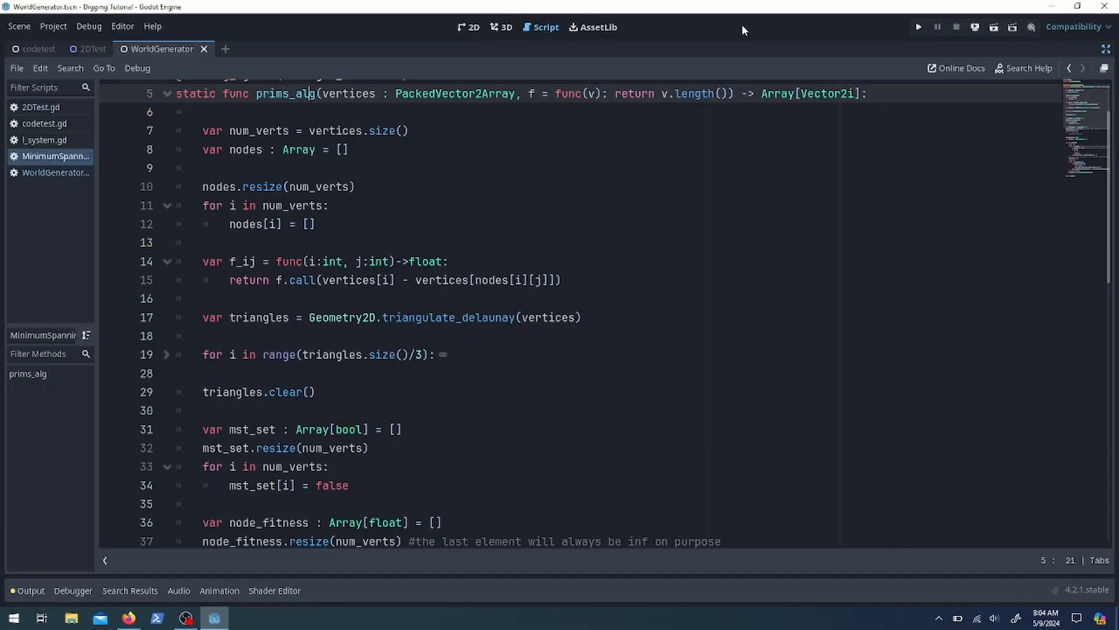
mouse_move(246, 354)
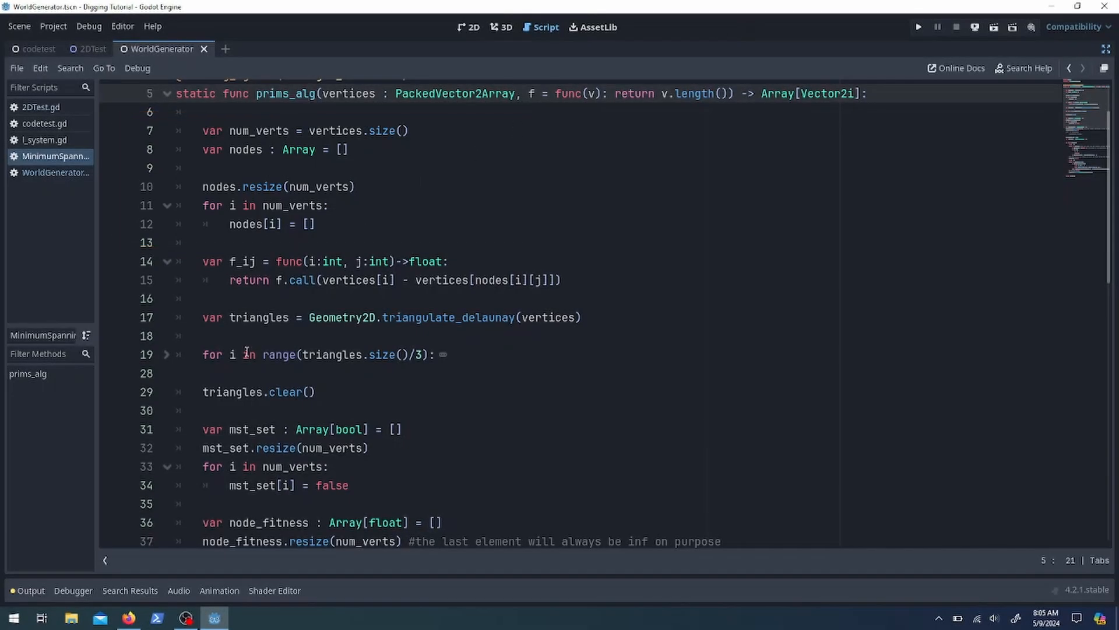
left_click(166, 354)
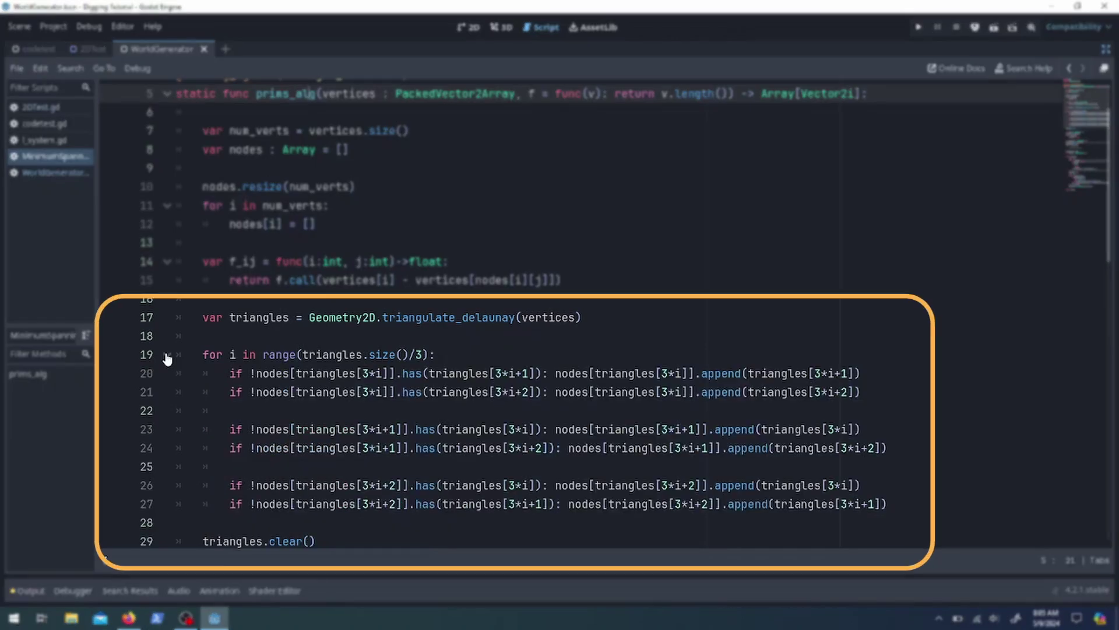
mouse_move(660, 79)
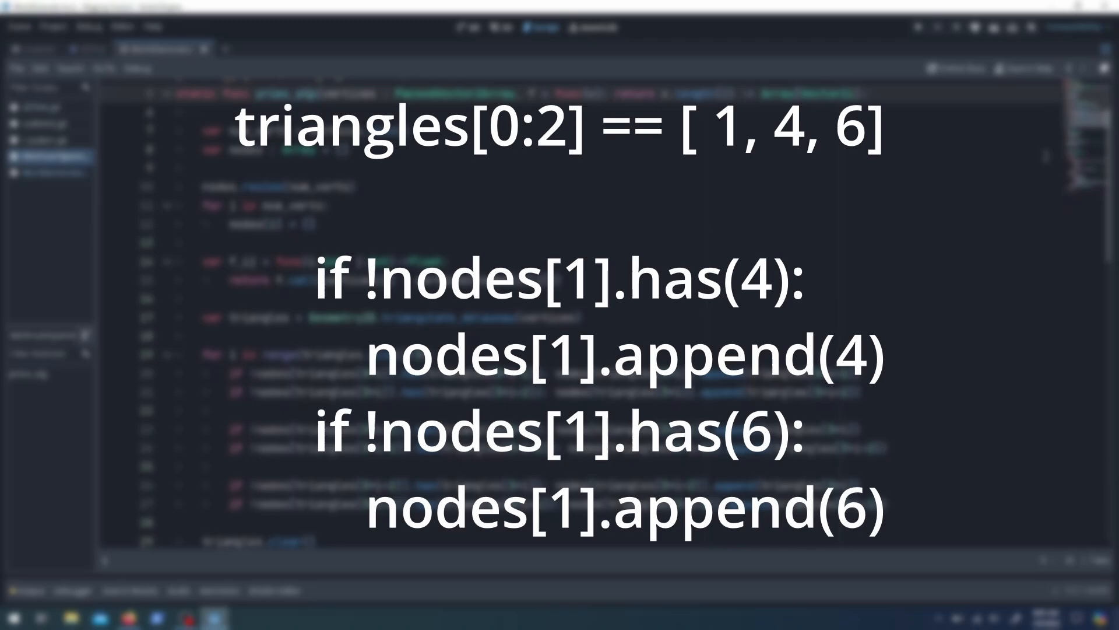
scroll("down", 3)
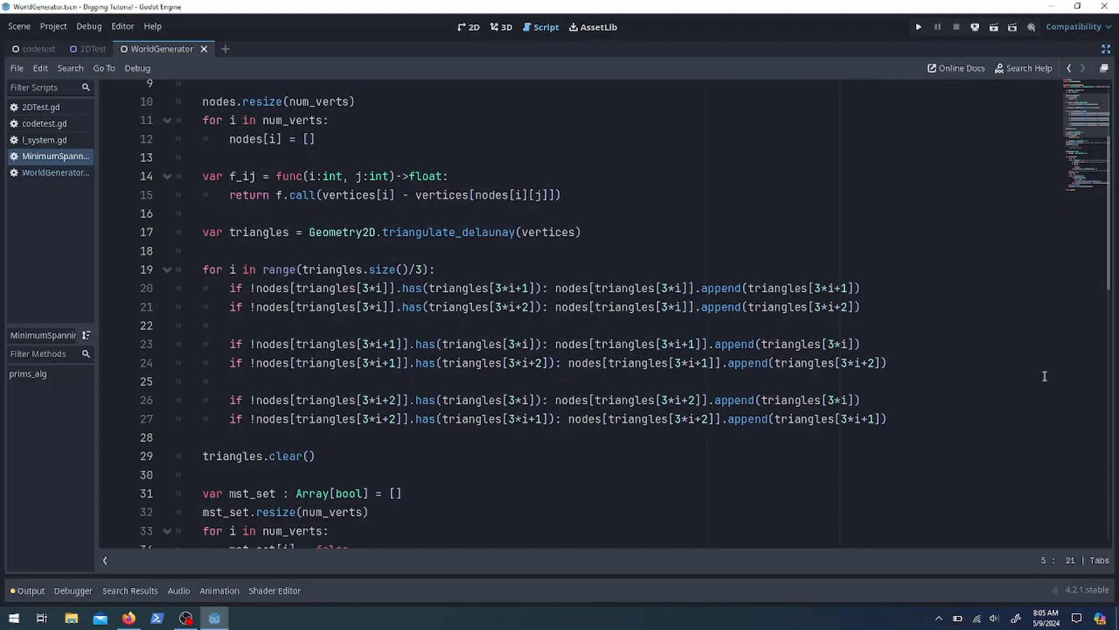
scroll("down", 3)
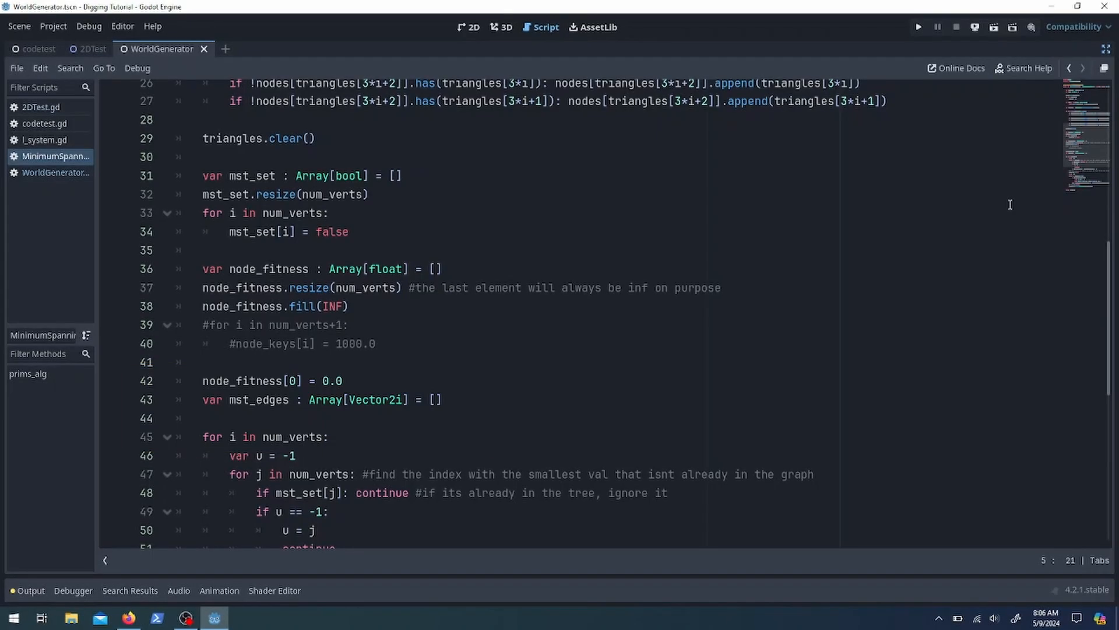
Drop the commented-out node key loop and run the Digging Tutorial project from Player.tscn.
scroll("down", 3)
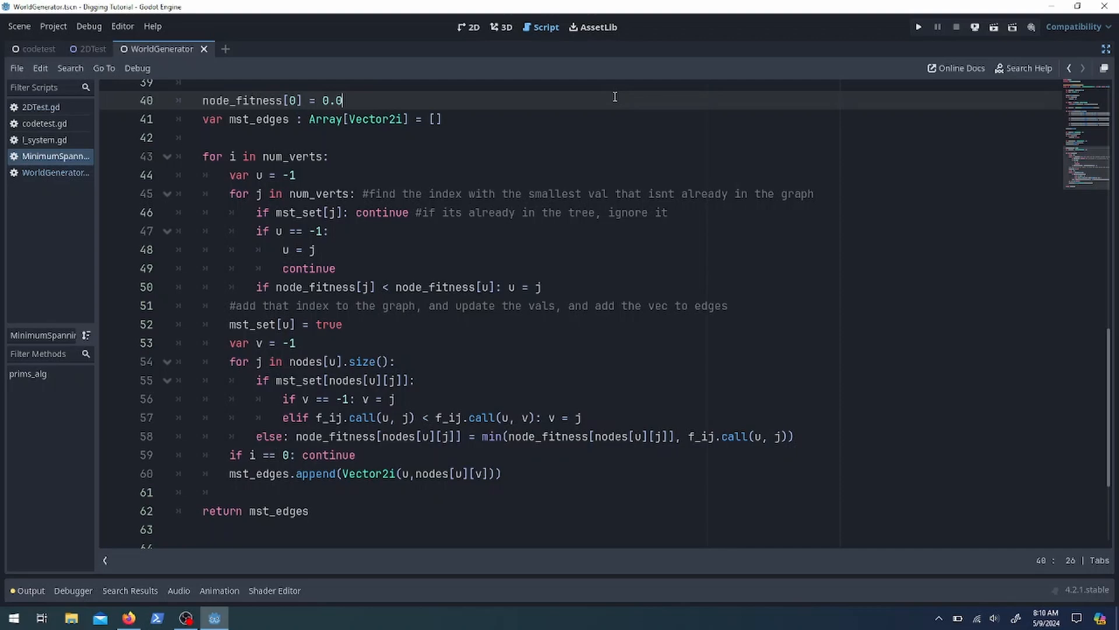
left_click(919, 26)
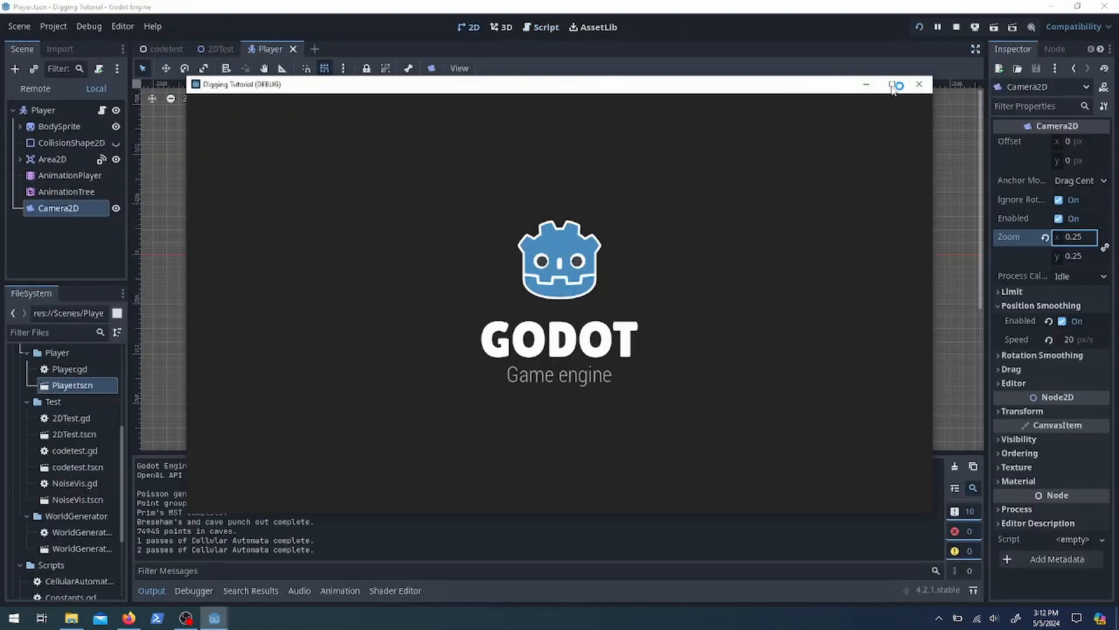
Close the game and run 2DTest.tscn to show the triangular brown-block L-system pattern.
left_click(896, 84)
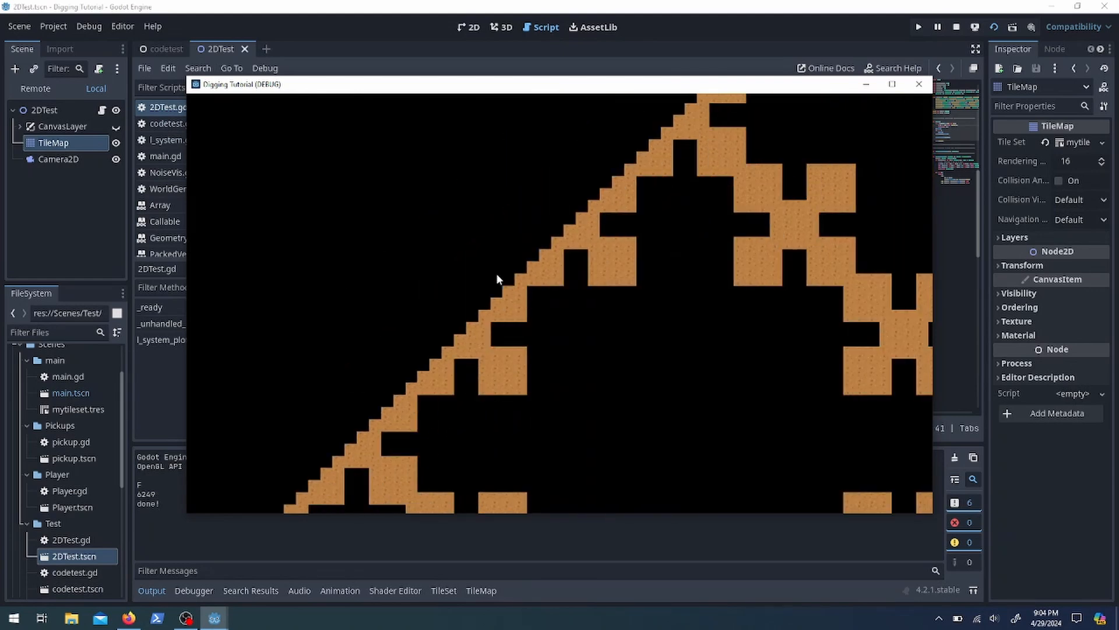
Rerun 2DTest and maximize the window to show the thin grey branching L-system arms.
left_click(891, 84)
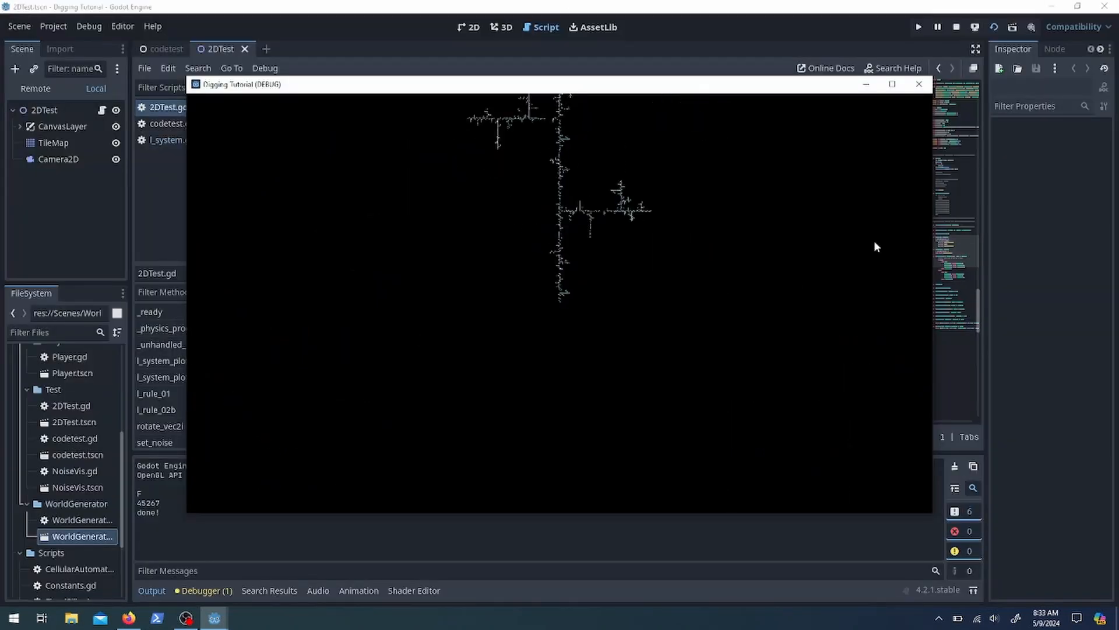
left_click(892, 84)
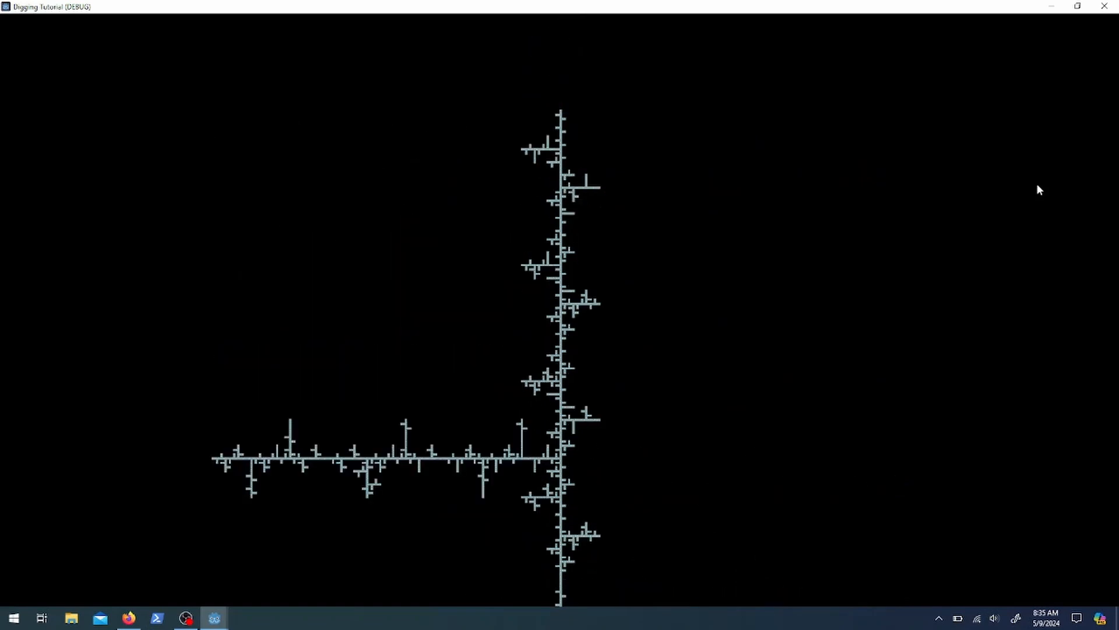
mouse_move(1103, 6)
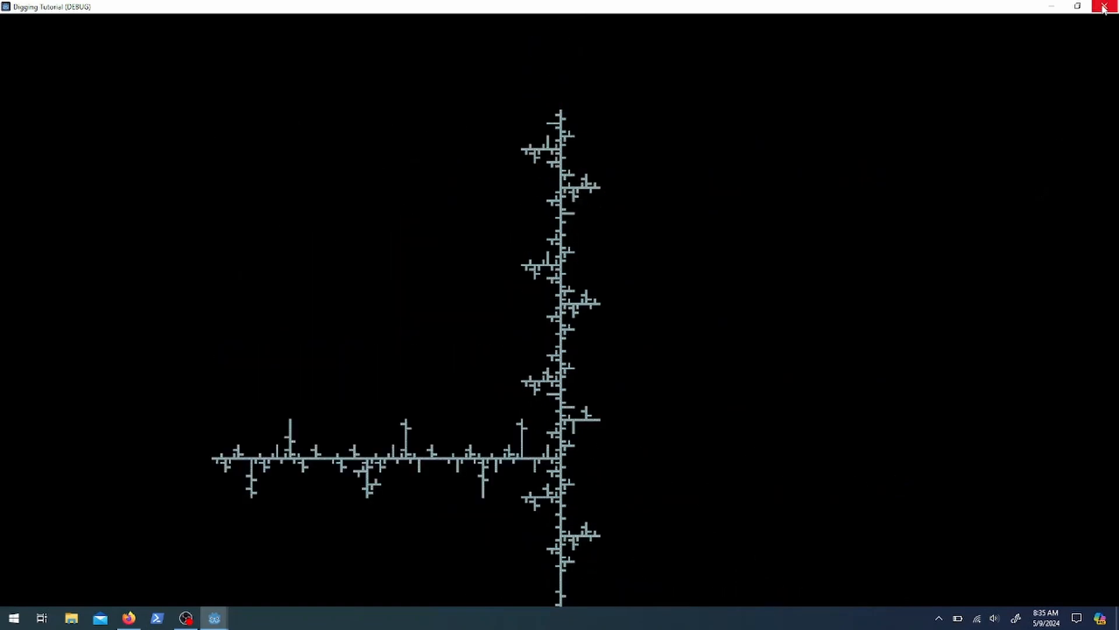